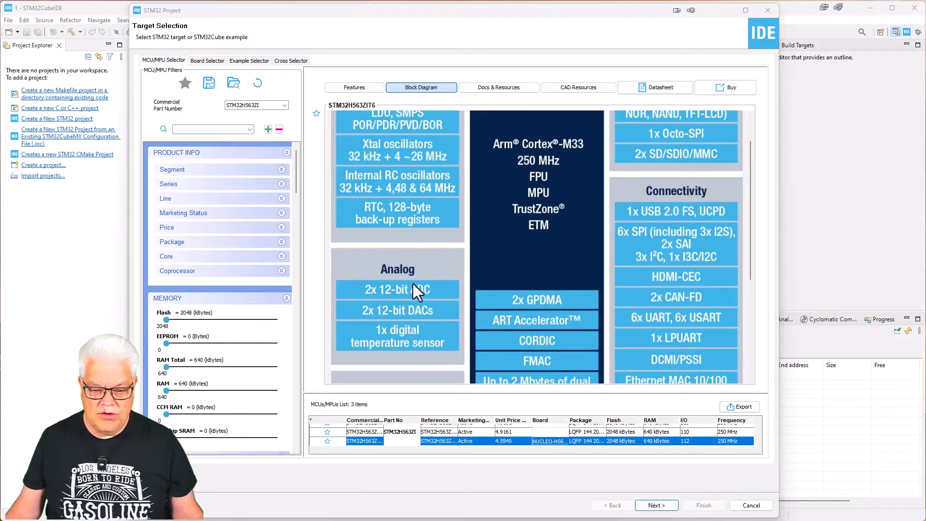
mouse_move(440, 322)
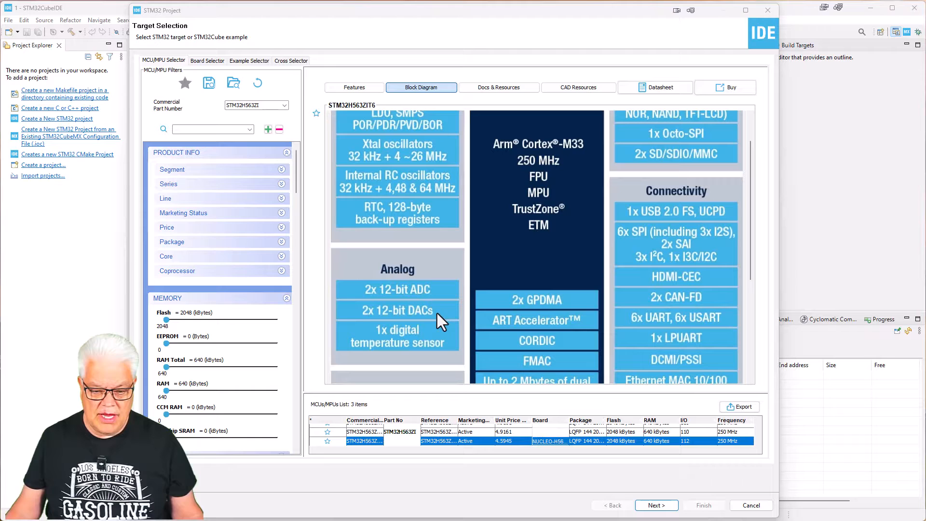
mouse_move(440, 301)
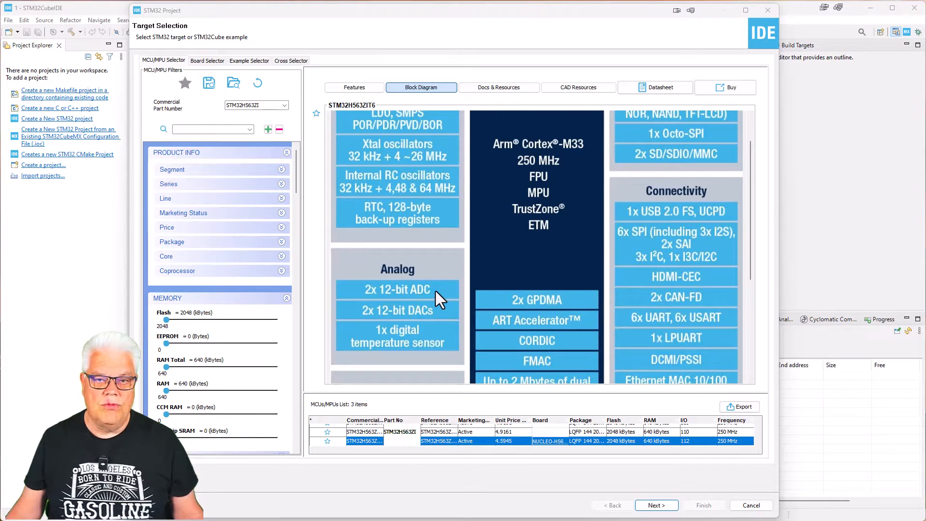
mouse_move(438, 341)
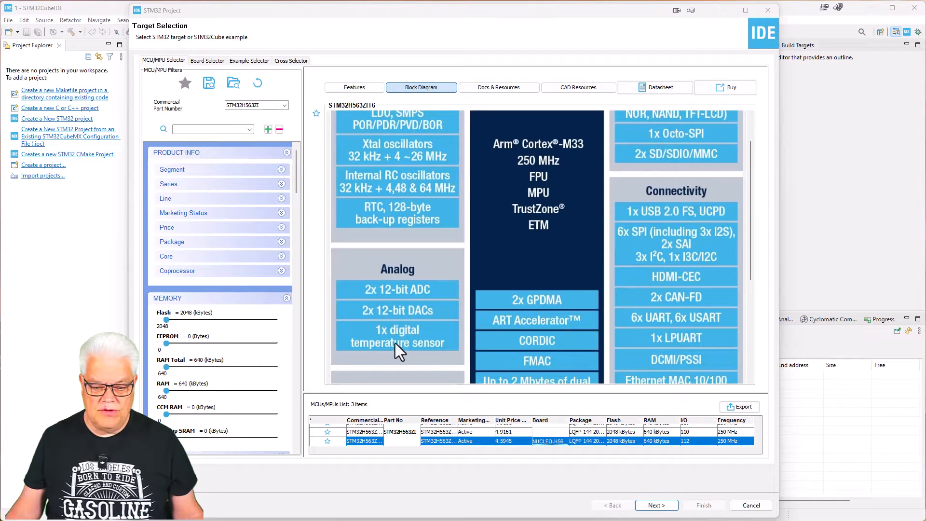
mouse_move(532, 247)
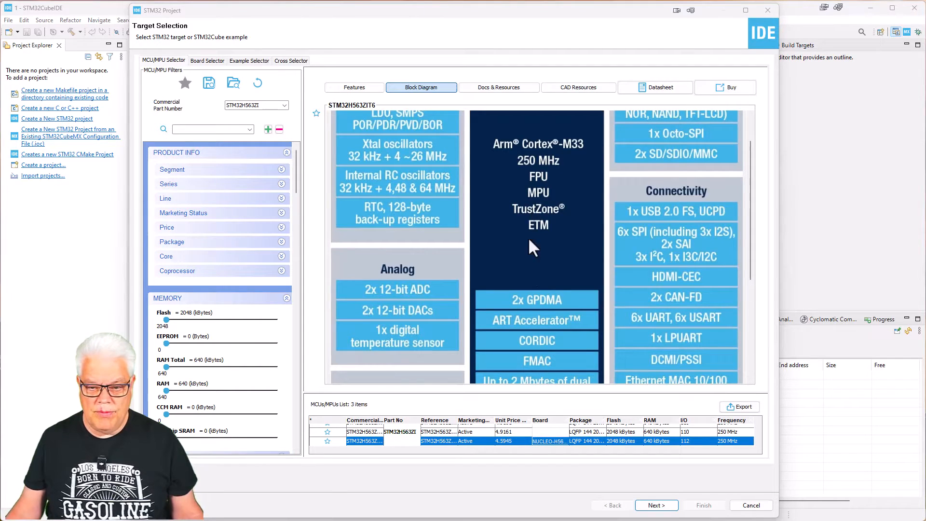
Step: Create a new project named DTS_Sensor from the NUCLEO-H563ZI board selector
left_click(207, 60)
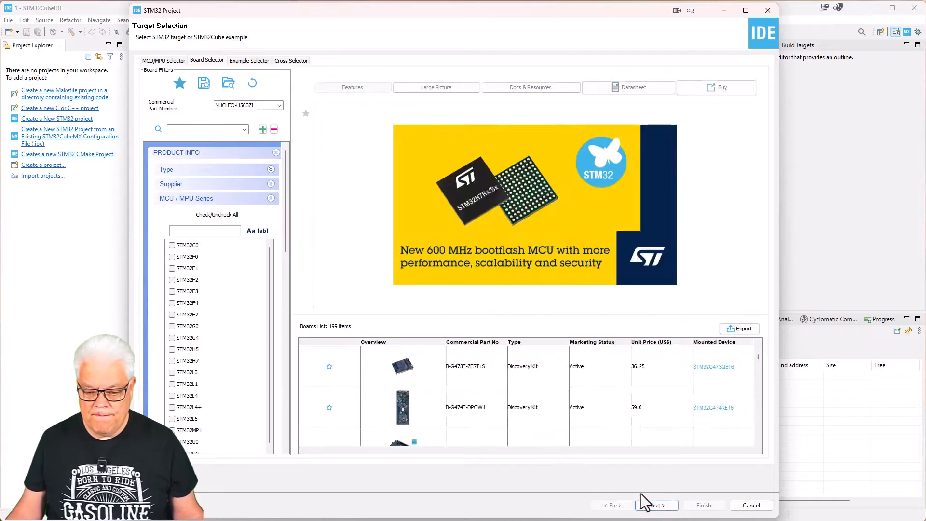
left_click(467, 365)
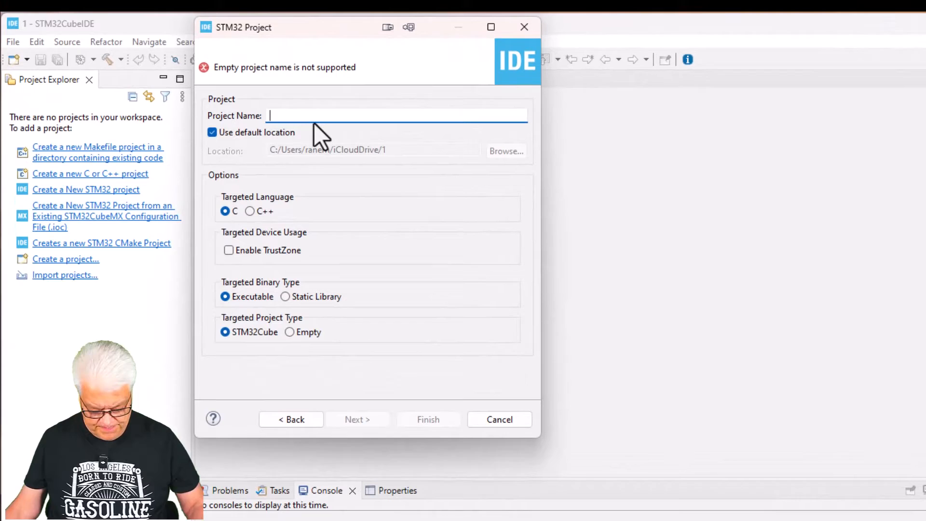
type("DTS_S")
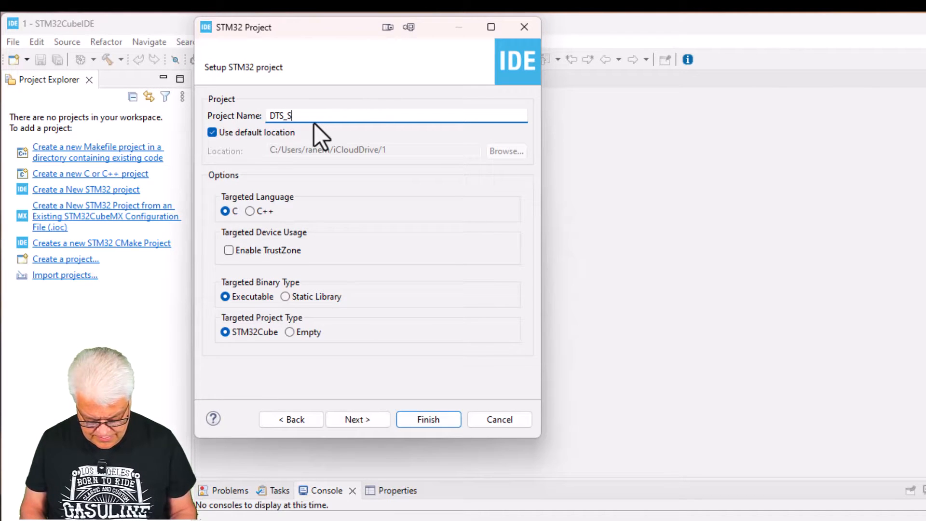
type("ensor")
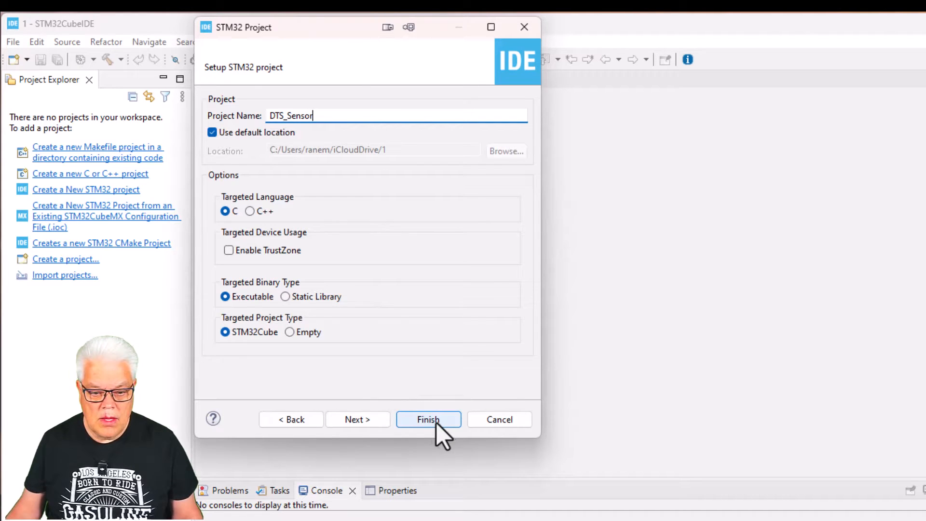
left_click(428, 419)
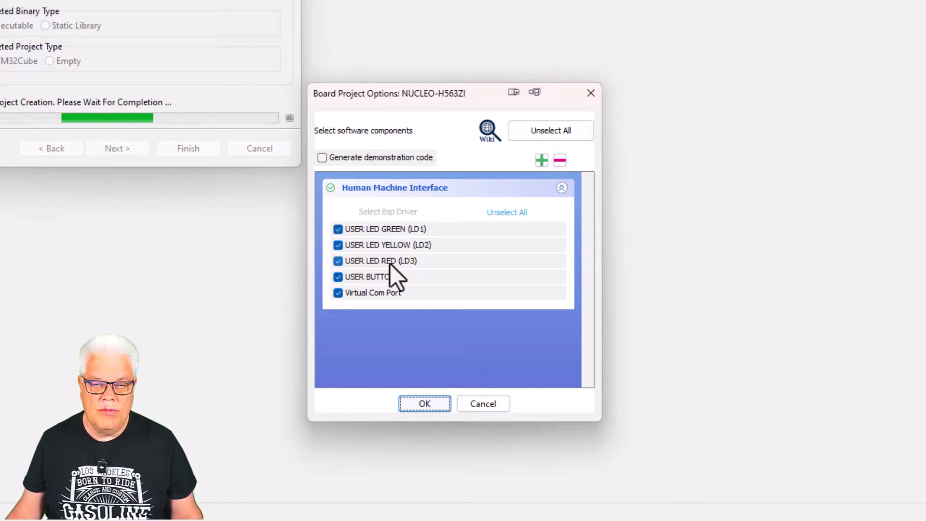
mouse_move(404, 307)
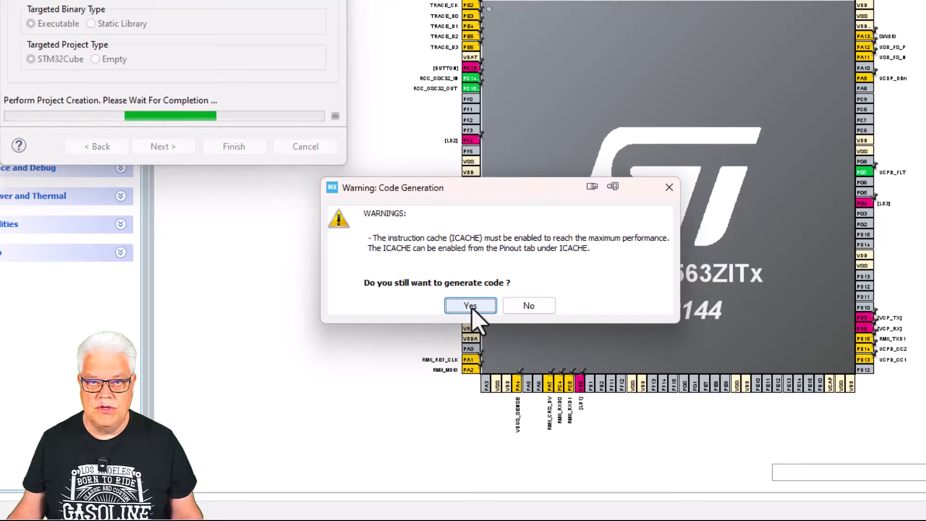
Step: Generate code past the warning, then enable ICACHE under System Core as a 1-way direct mapped cache
left_click(470, 306)
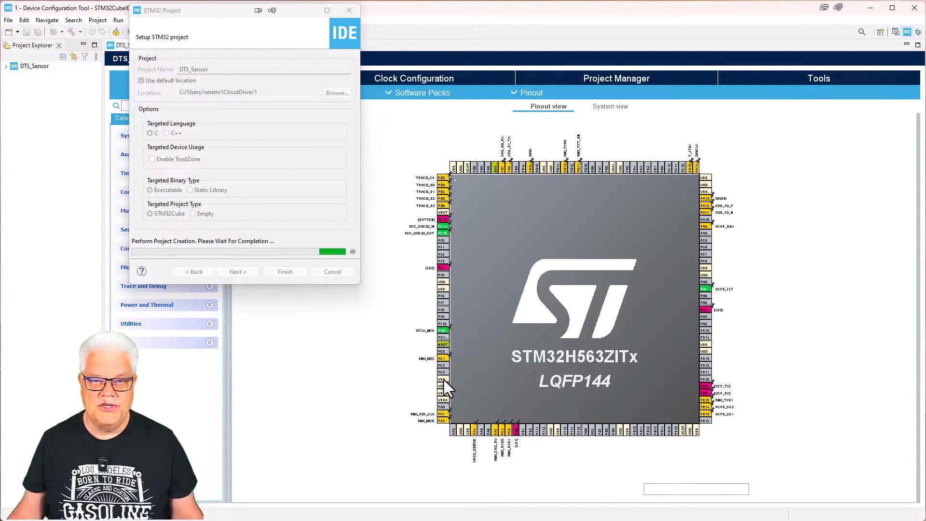
left_click(286, 272)
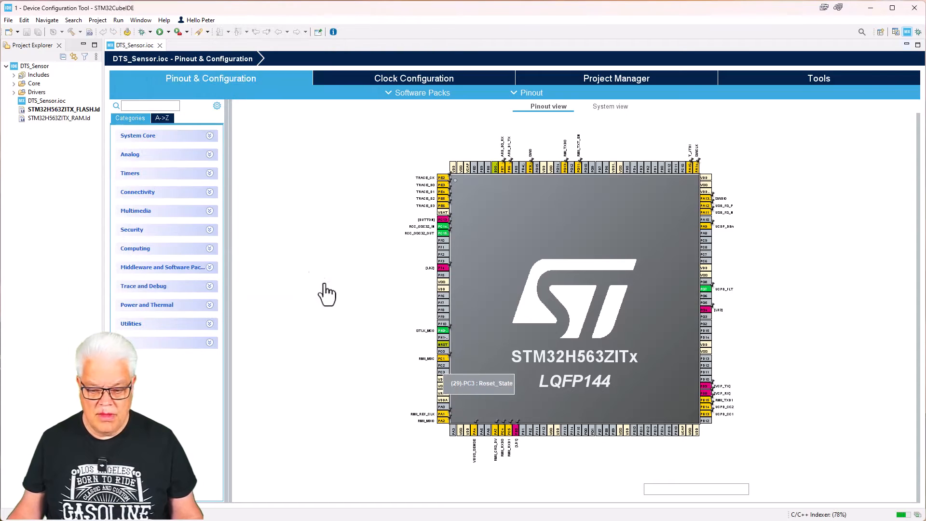
left_click(138, 135)
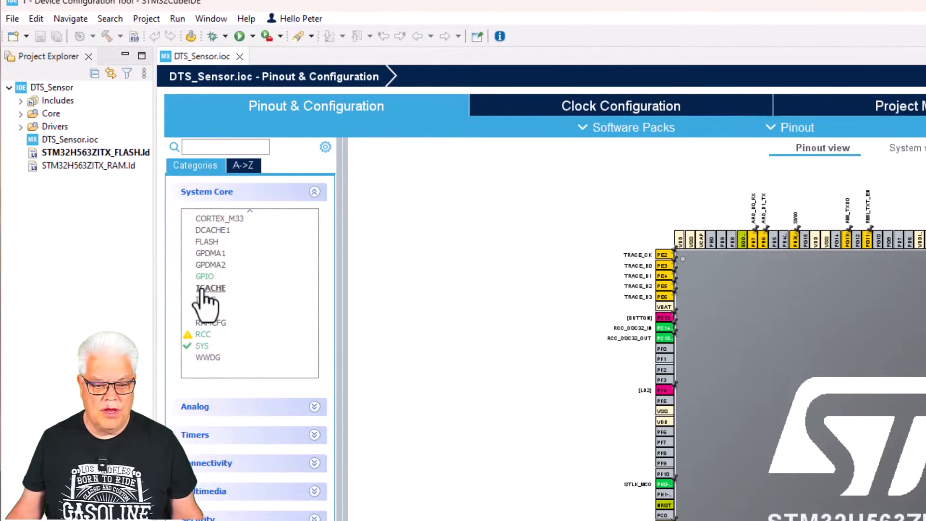
left_click(211, 287)
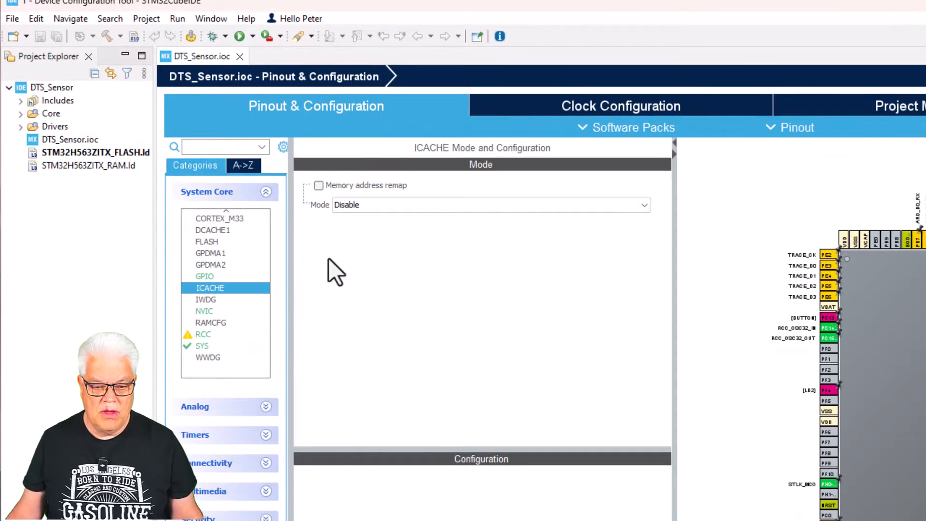
left_click(491, 204)
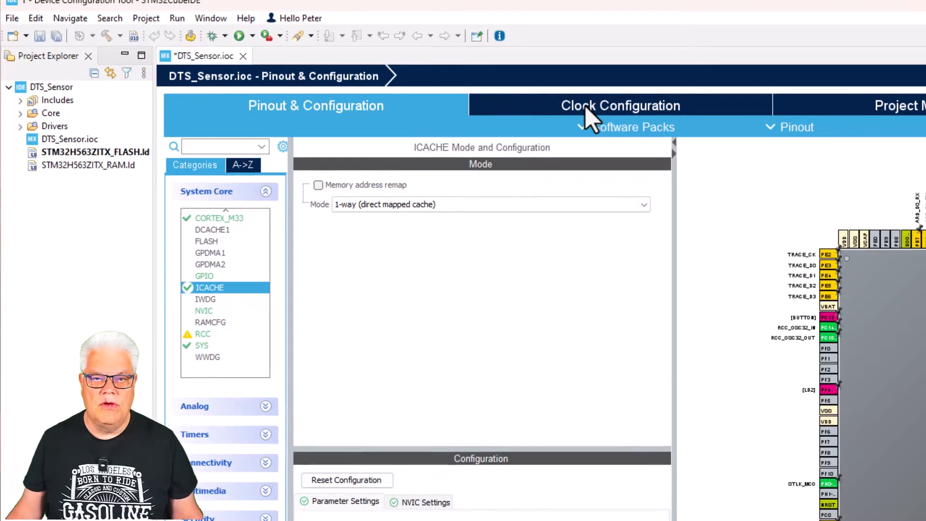
Step: Set HCLK to 100 MHz in the Clock Configuration diagram so SYSCLK runs from the PLL at 100 MHz
left_click(620, 106)
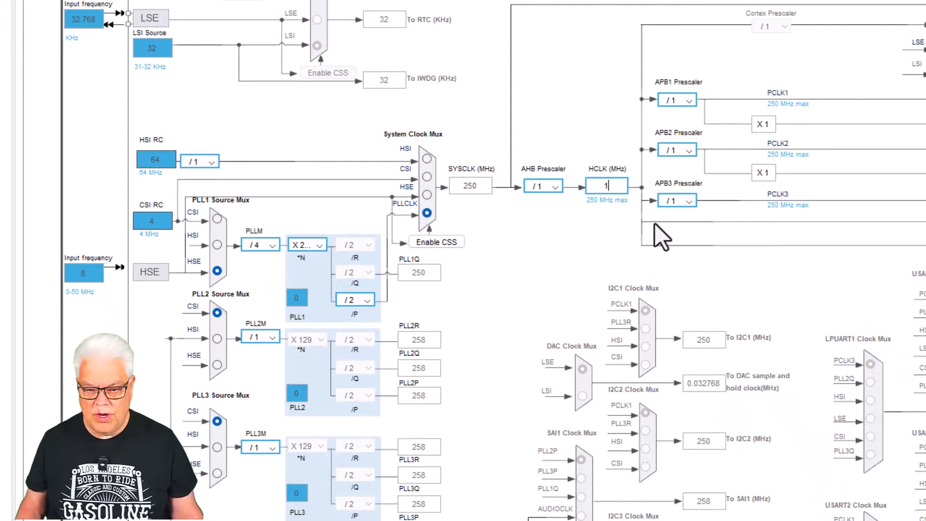
type("100")
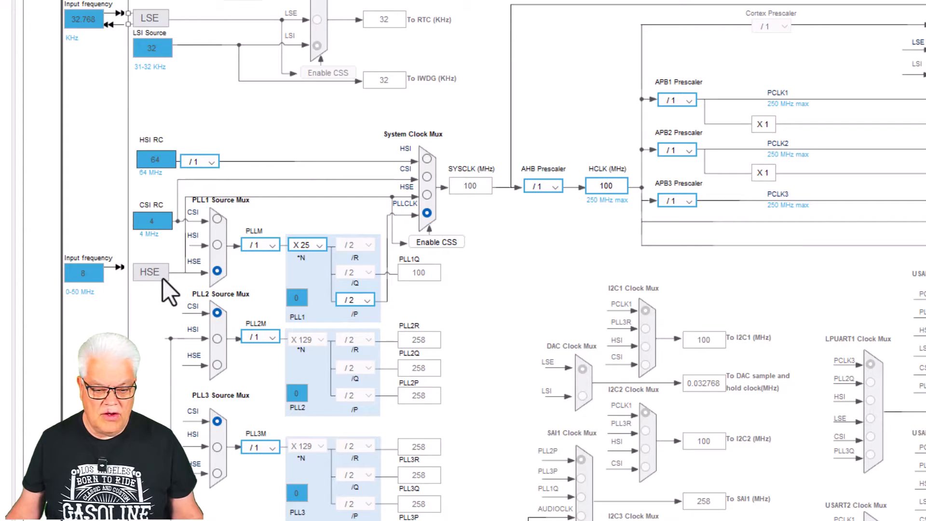
mouse_move(92, 298)
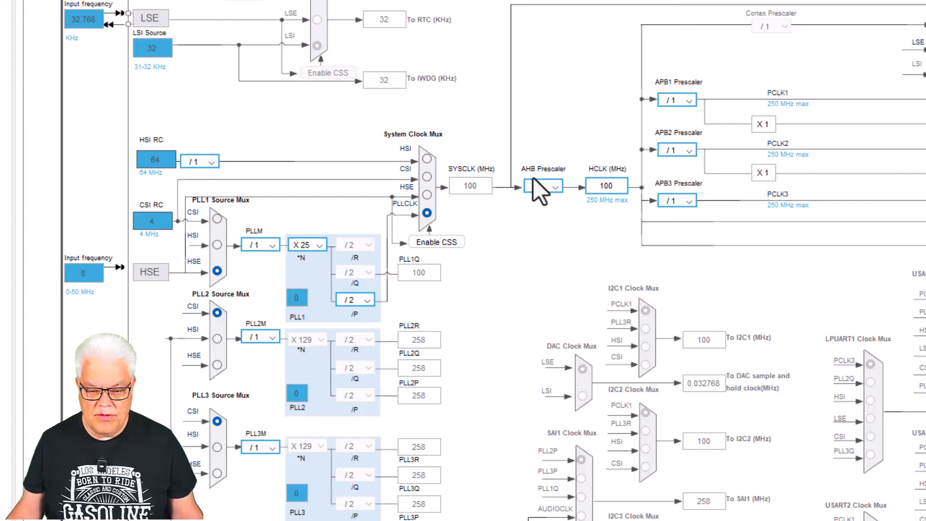
mouse_move(626, 228)
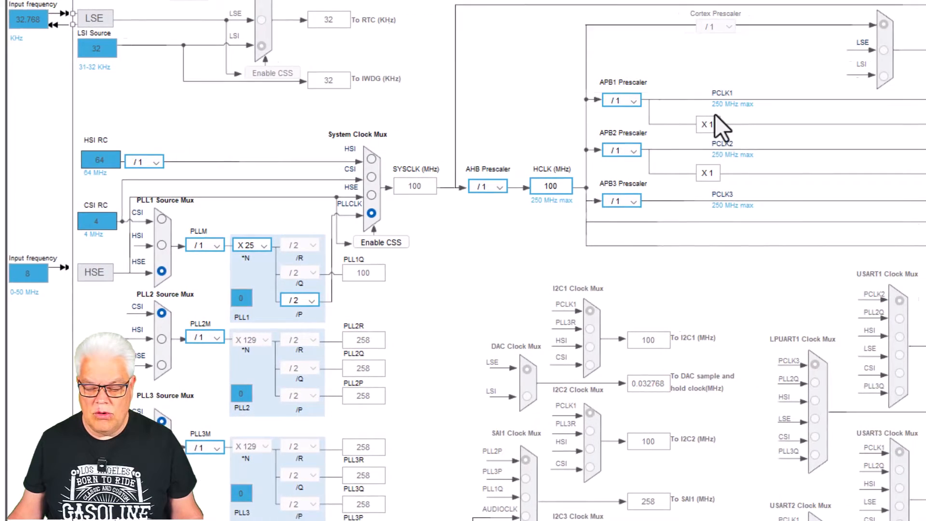
scroll("right", 3)
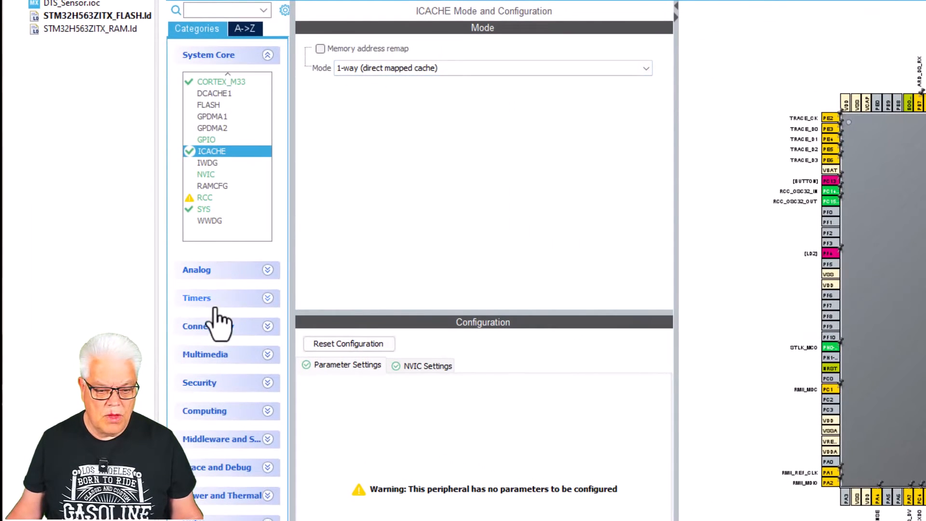
Step: Activate the DTS temperature sensor under Analog and enlarge its parameter settings area
left_click(197, 270)
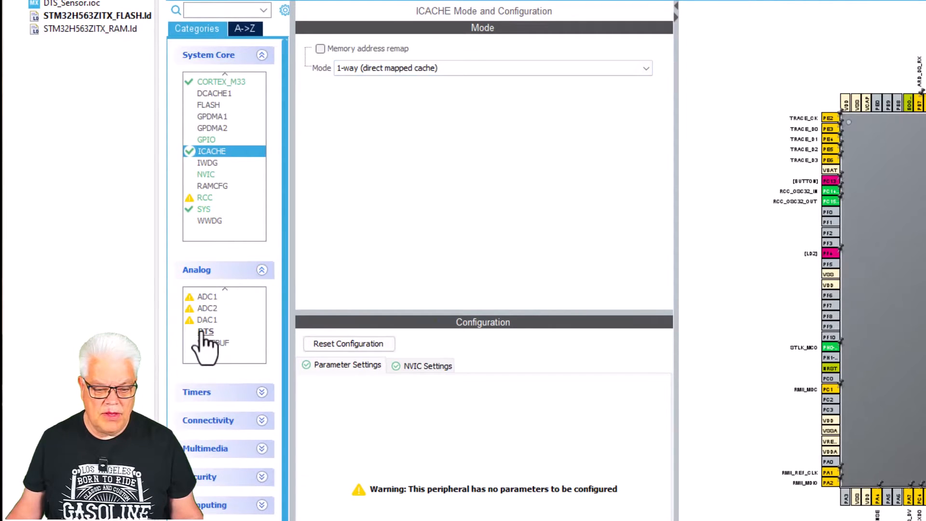
left_click(204, 331)
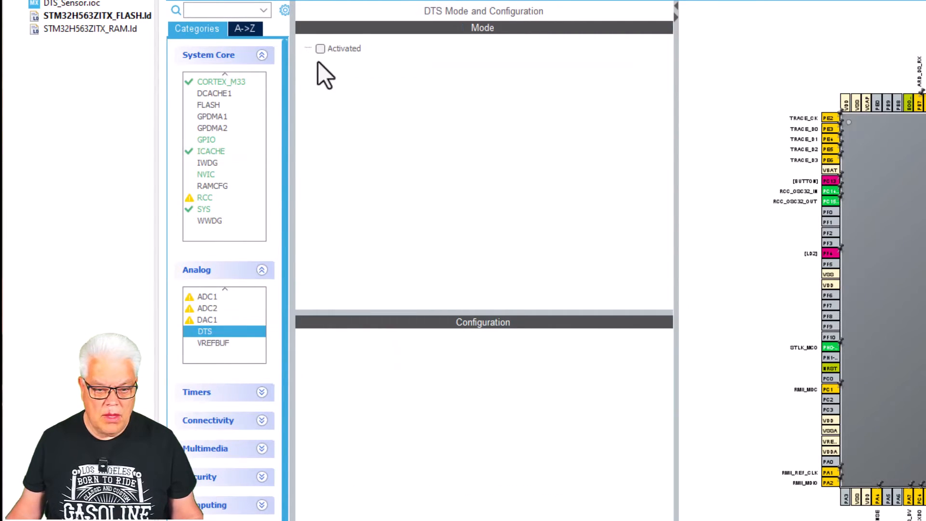
left_click(320, 49)
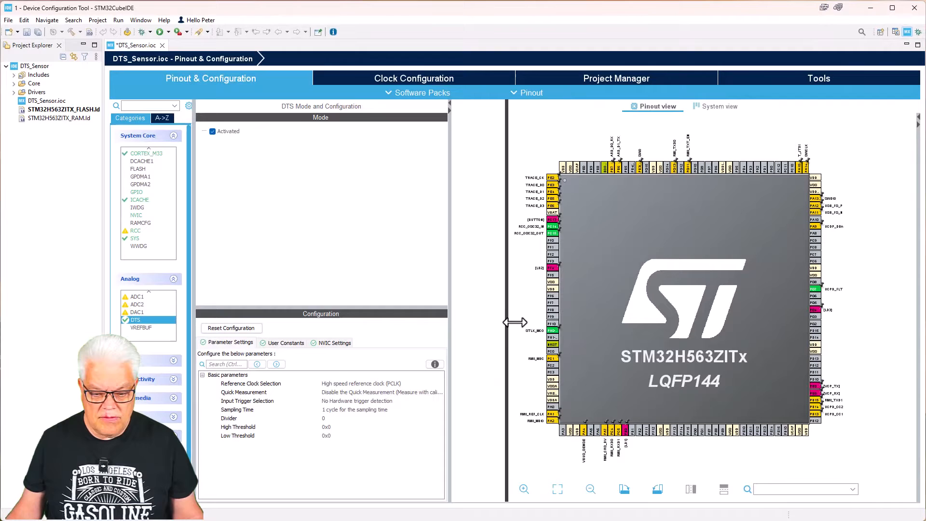
left_click_drag(507, 323, 538, 307)
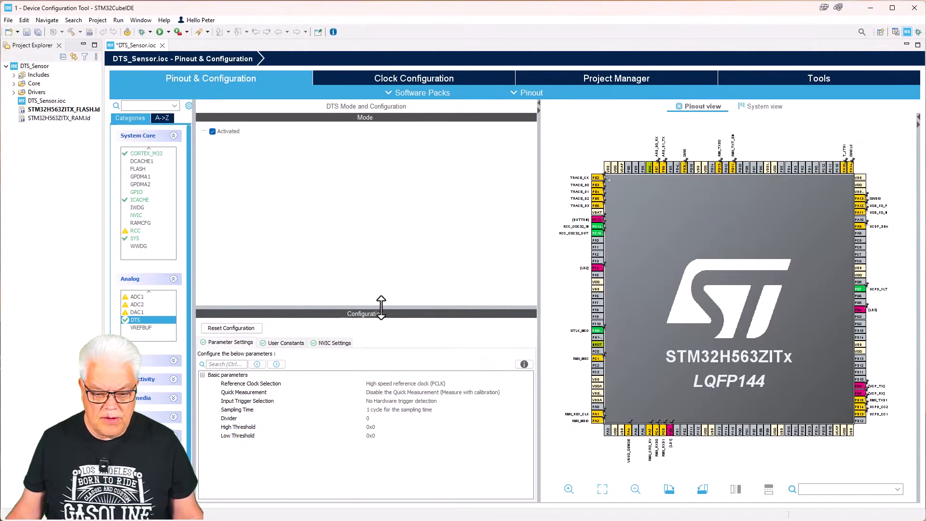
left_click_drag(381, 307, 381, 205)
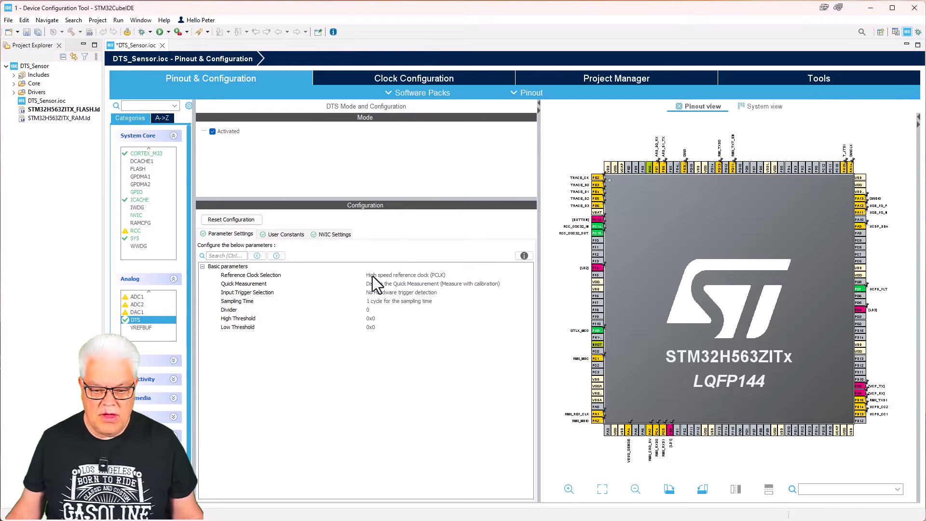
Step: Review Reference Clock Selection and set Quick Measurement to measure with calibration
left_click(447, 275)
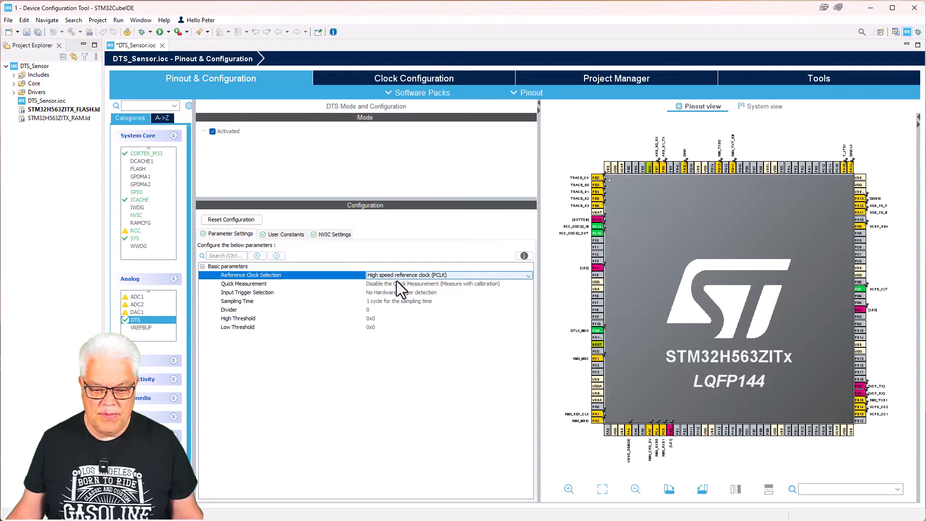
left_click(447, 284)
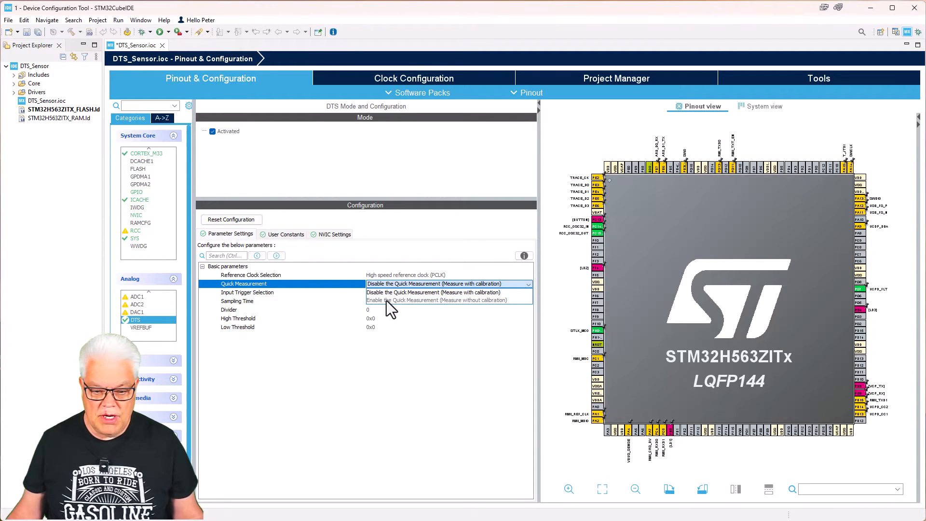
mouse_move(390, 295)
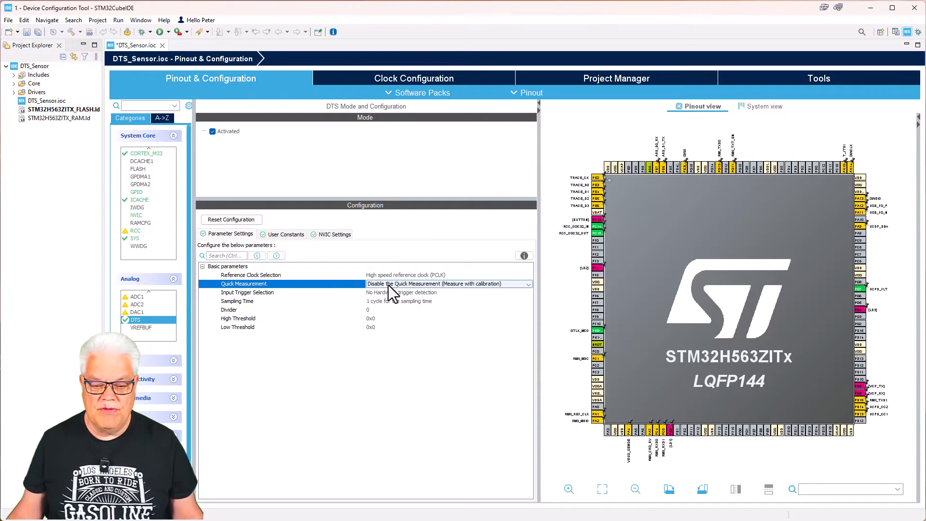
mouse_move(420, 290)
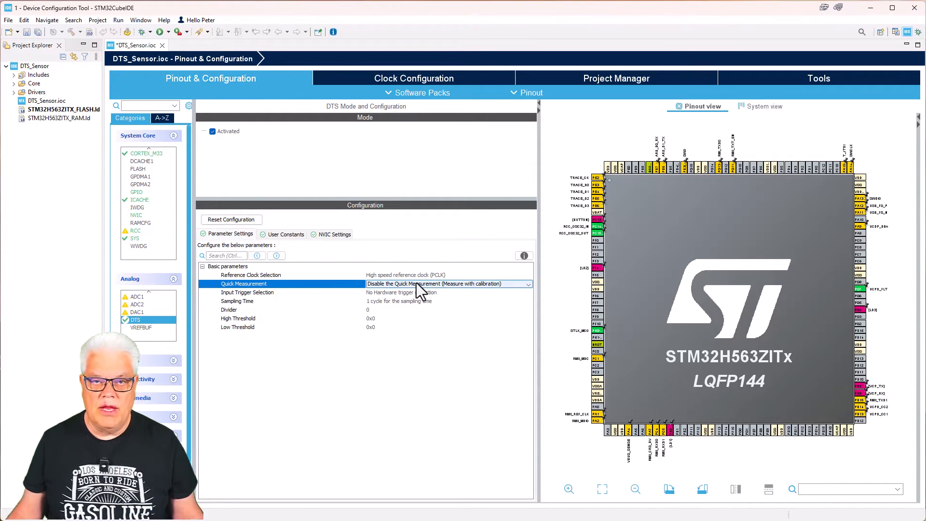
mouse_move(424, 293)
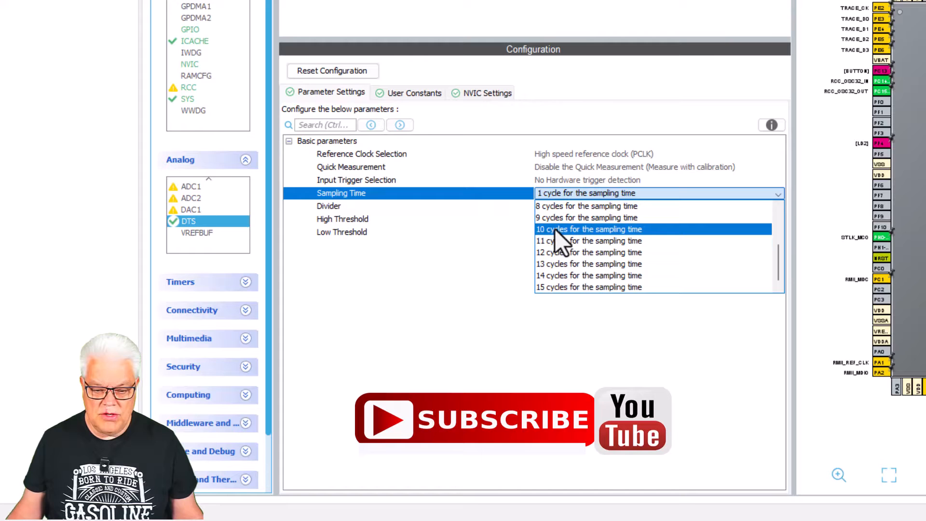
Step: Set the DTS sampling time to 10 cycles
left_click(588, 230)
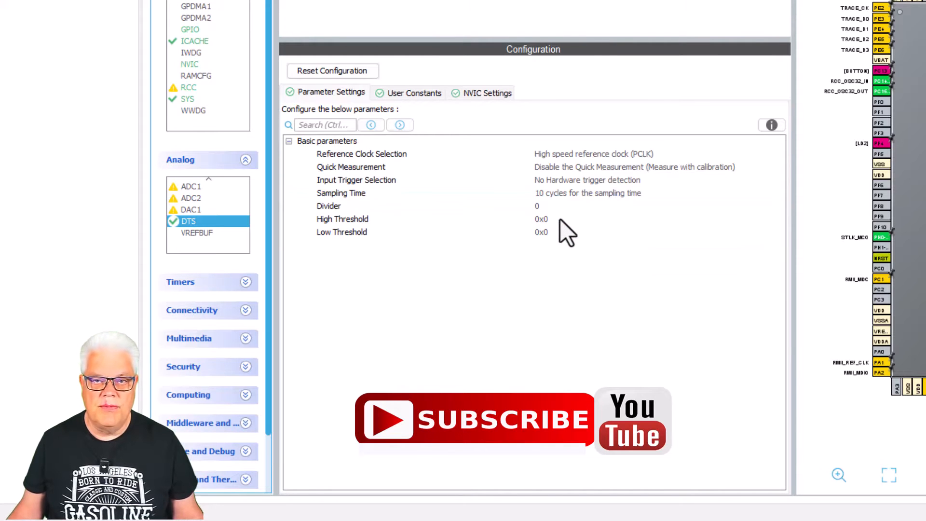
mouse_move(549, 219)
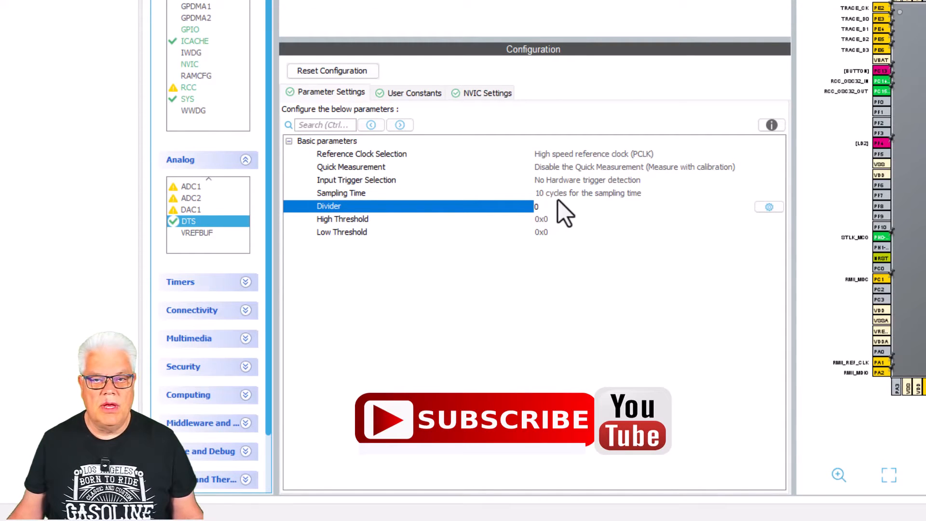
mouse_move(591, 177)
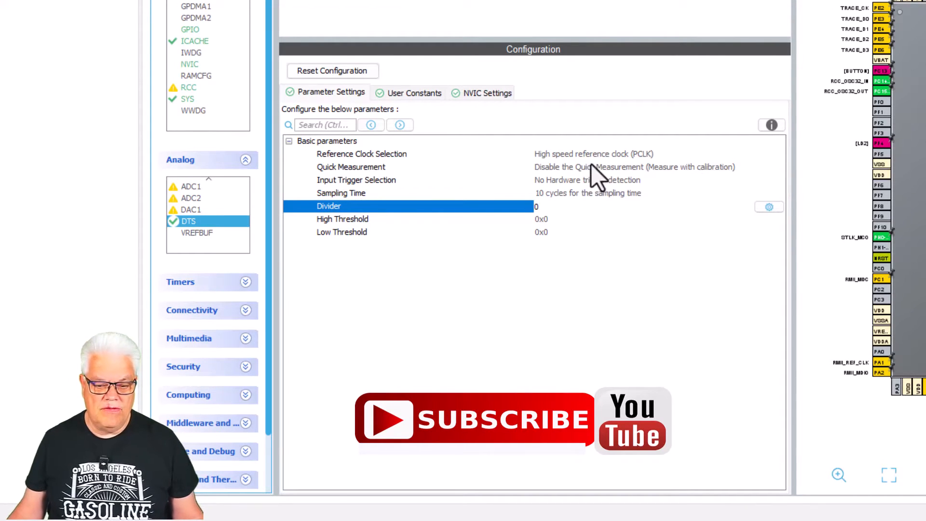
mouse_move(596, 192)
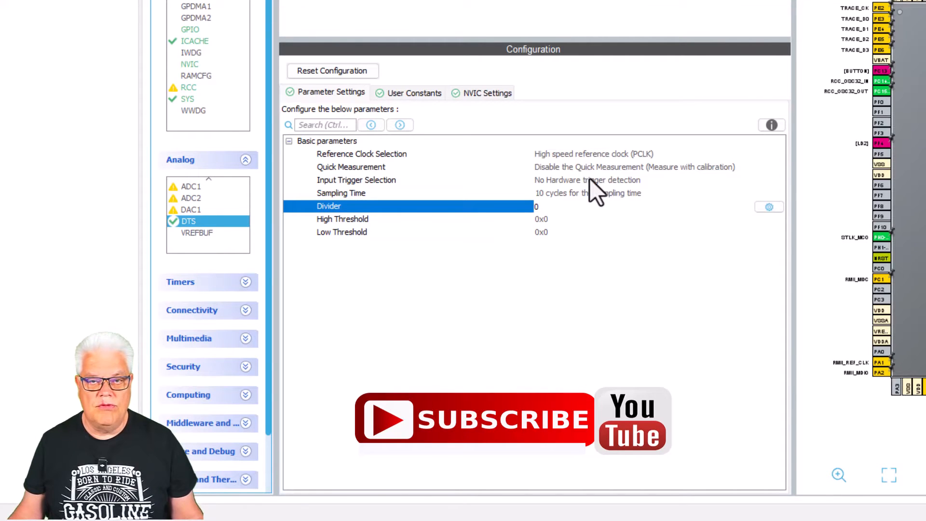
left_click(535, 207)
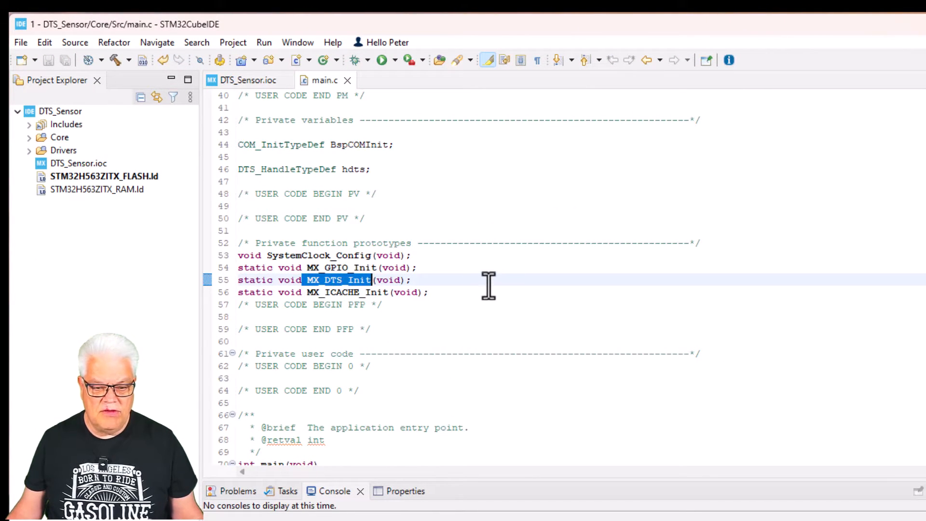
Step: Scroll main.c from the prototypes past MX_DTS_Init() down to the while(1) loop
scroll("down", 3)
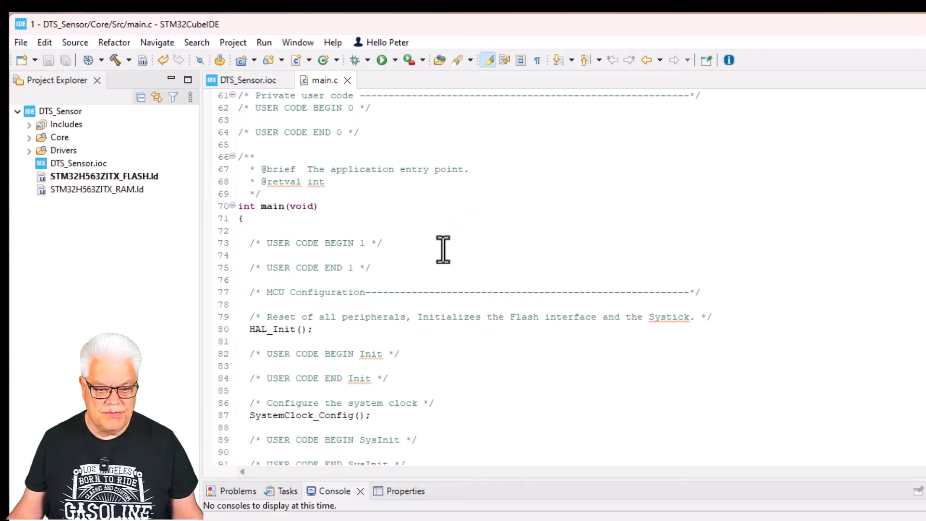
scroll("down", 3)
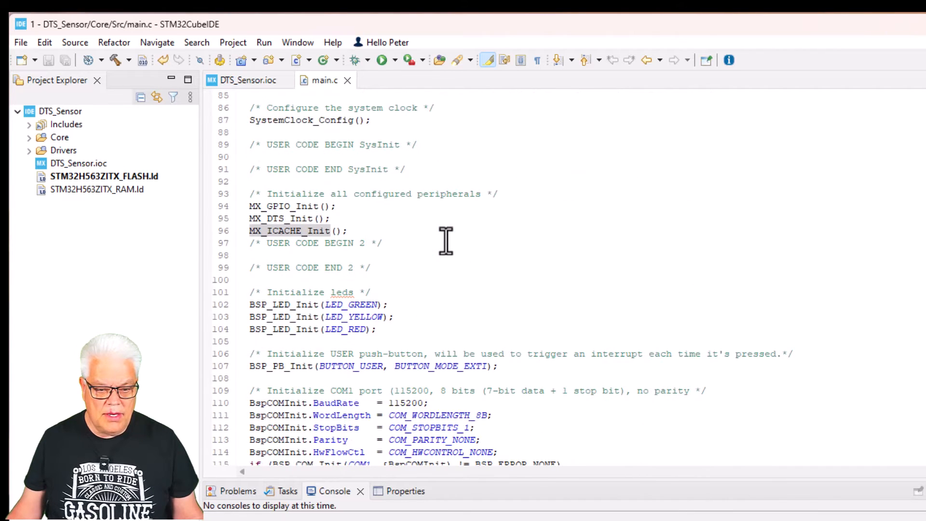
scroll("down", 3)
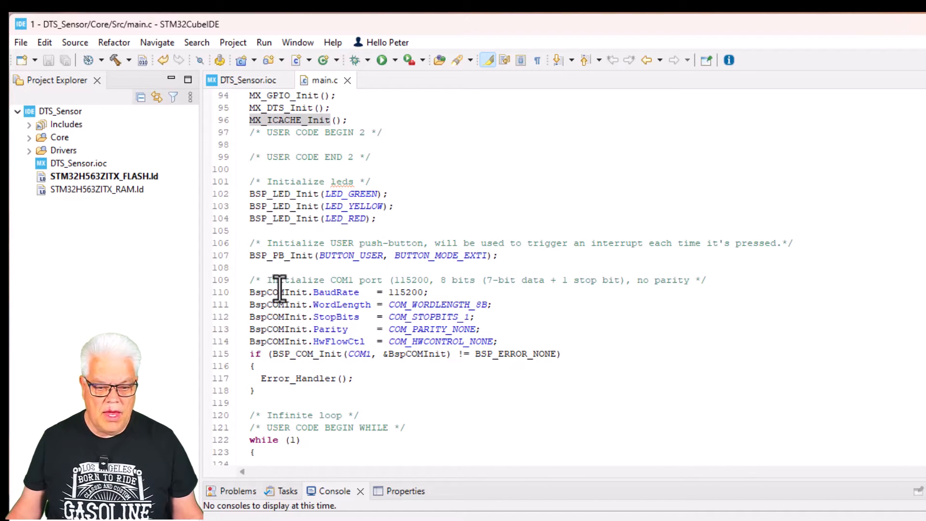
mouse_move(283, 255)
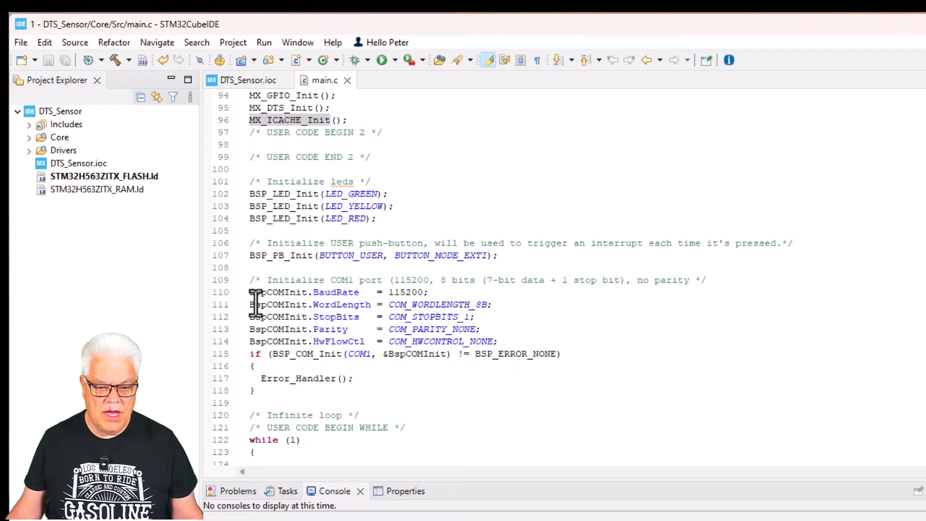
mouse_move(364, 280)
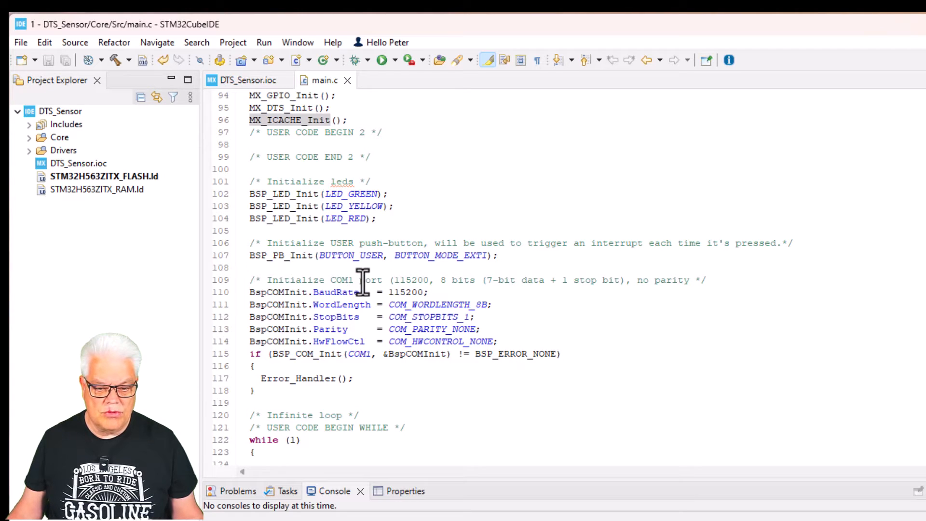
mouse_move(414, 304)
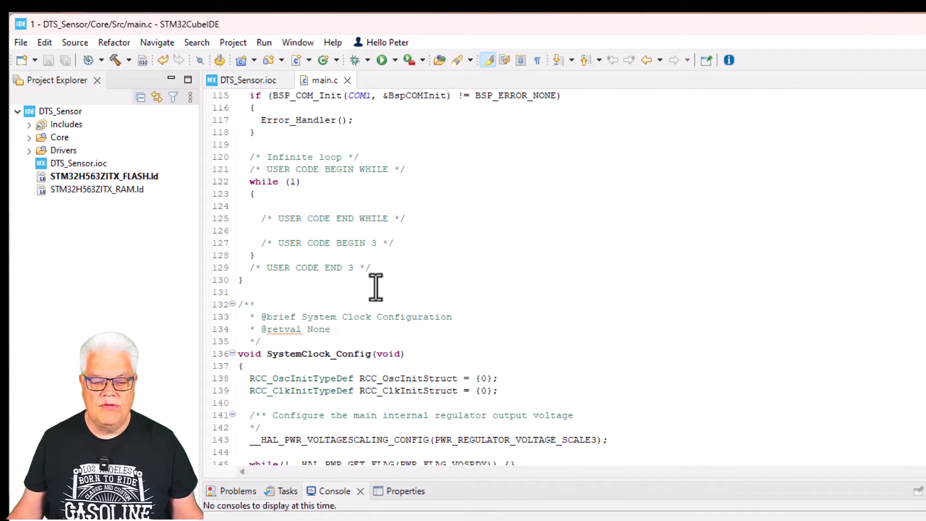
mouse_move(118, 67)
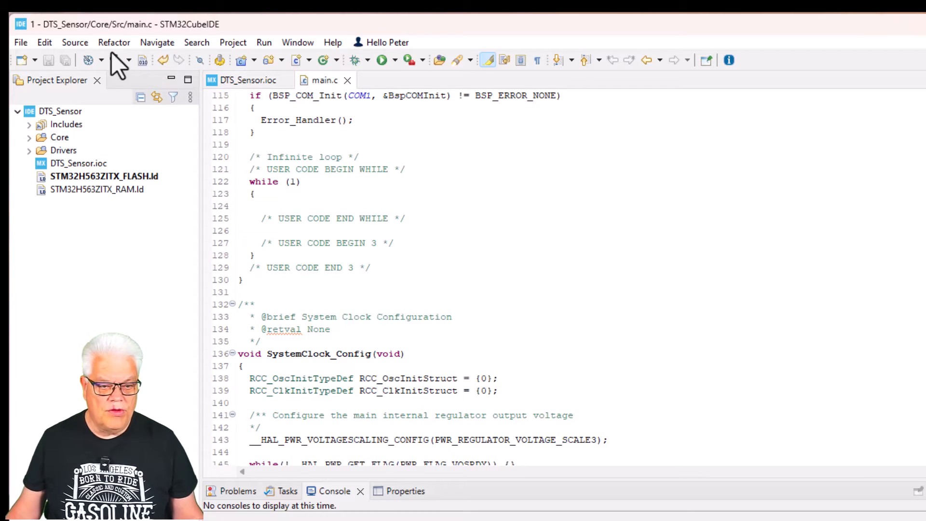
Step: Build the project and add an if (HAL_DTS_Start(&hdts) != HAL_OK) { Error_Handler(); } block inside while(1)
left_click(115, 60)
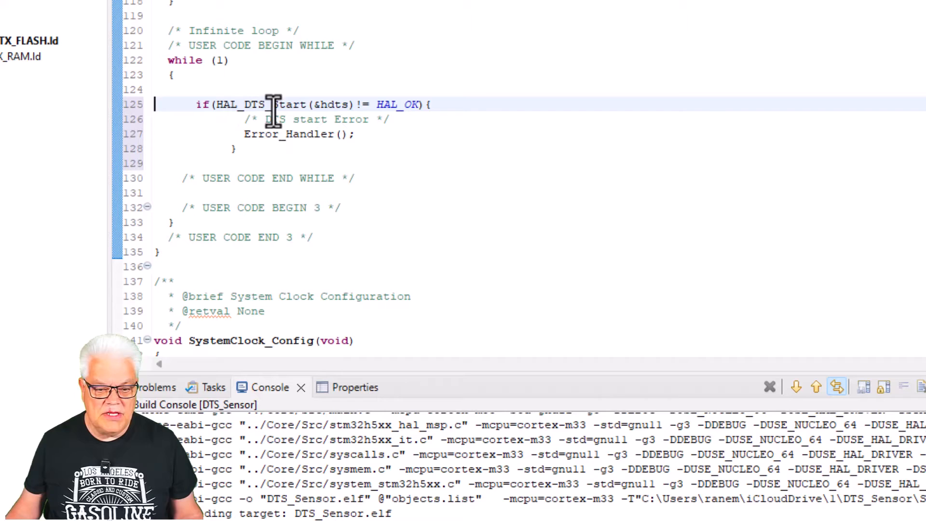
mouse_move(277, 105)
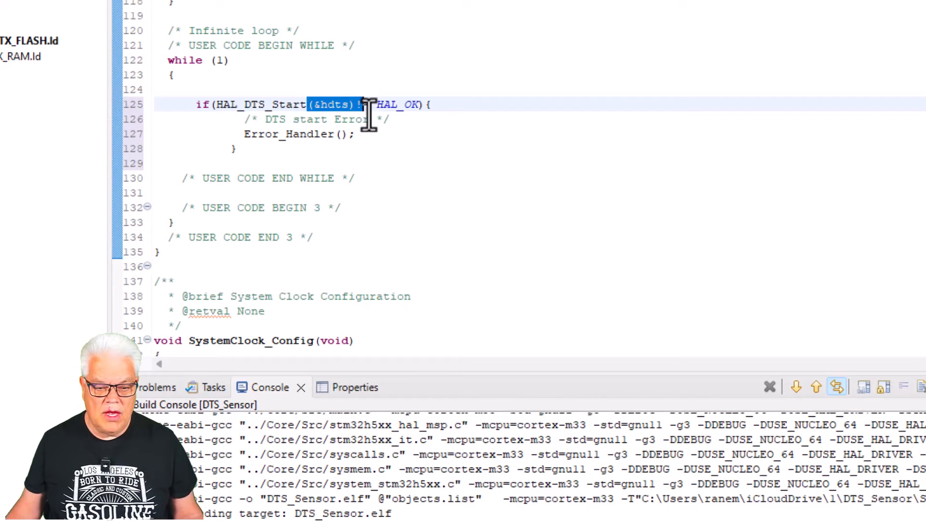
scroll("up", 3)
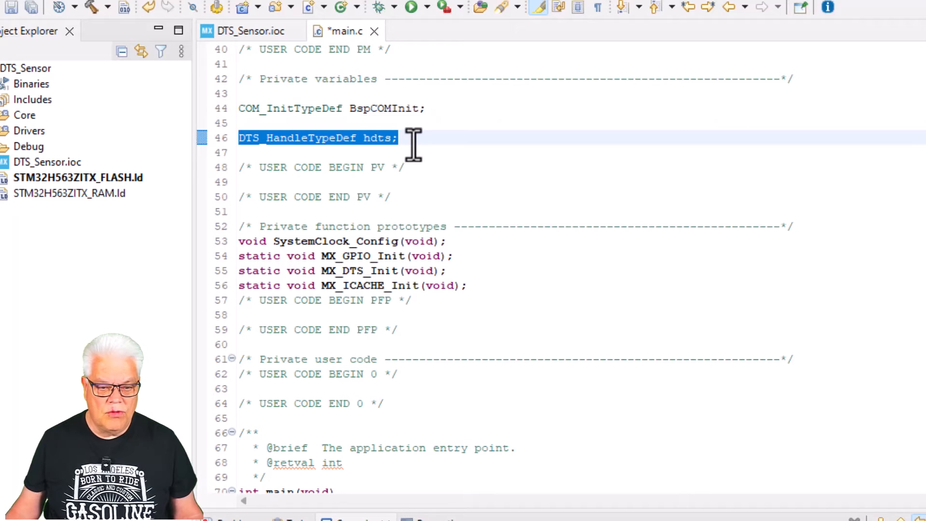
scroll("down", 3)
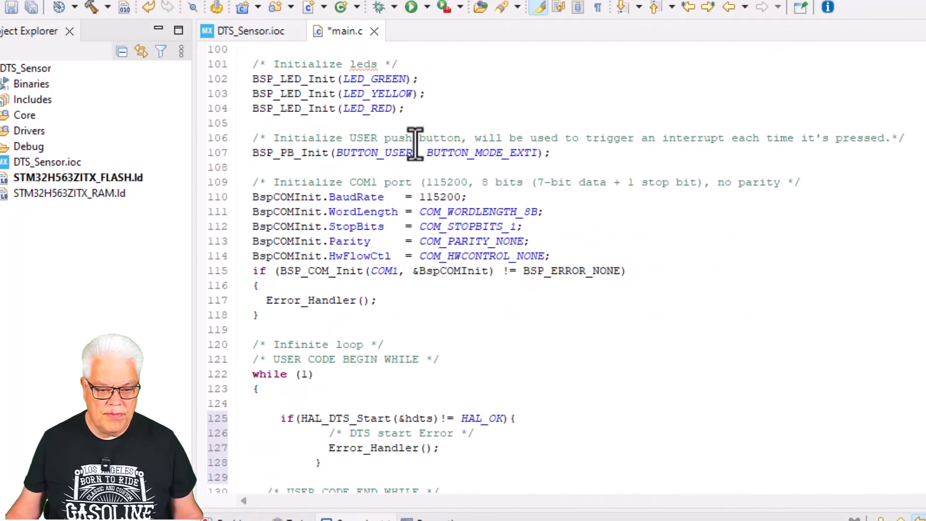
scroll("down", 3)
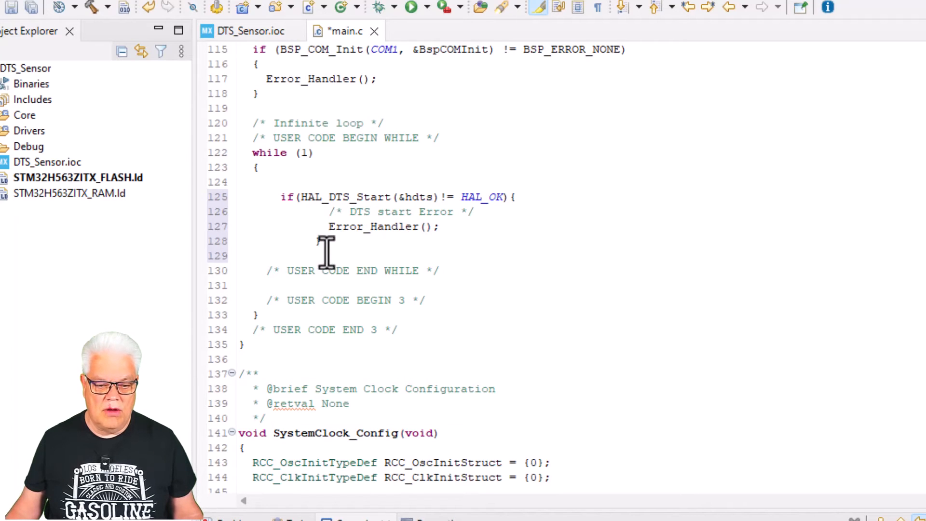
type("}")
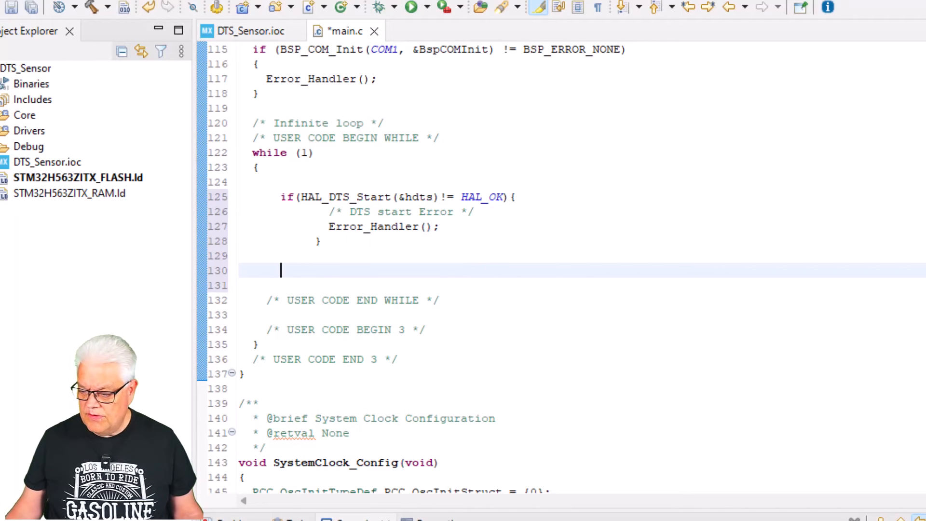
mouse_move(280, 270)
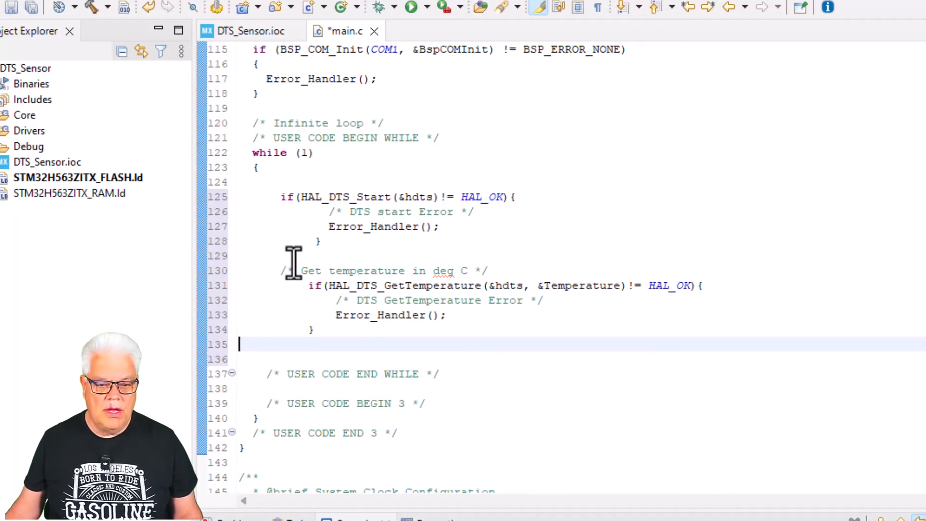
mouse_move(434, 270)
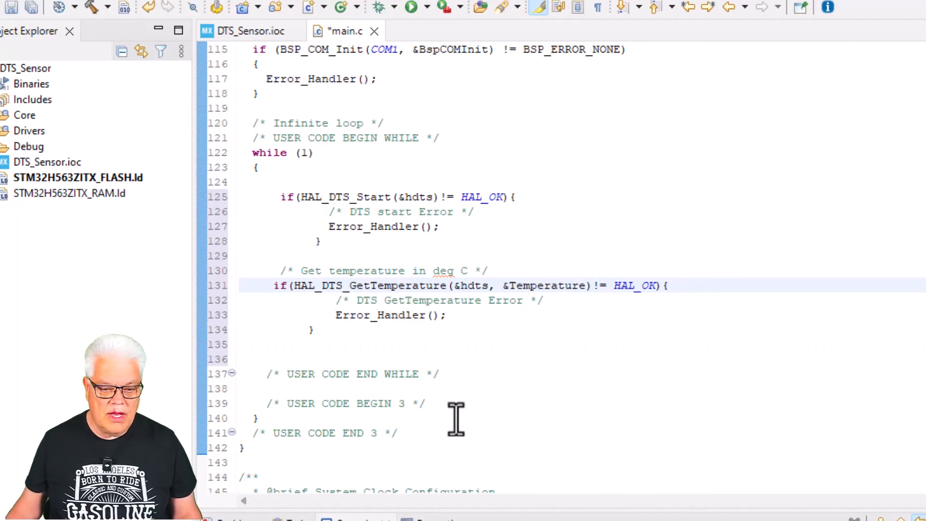
mouse_move(457, 285)
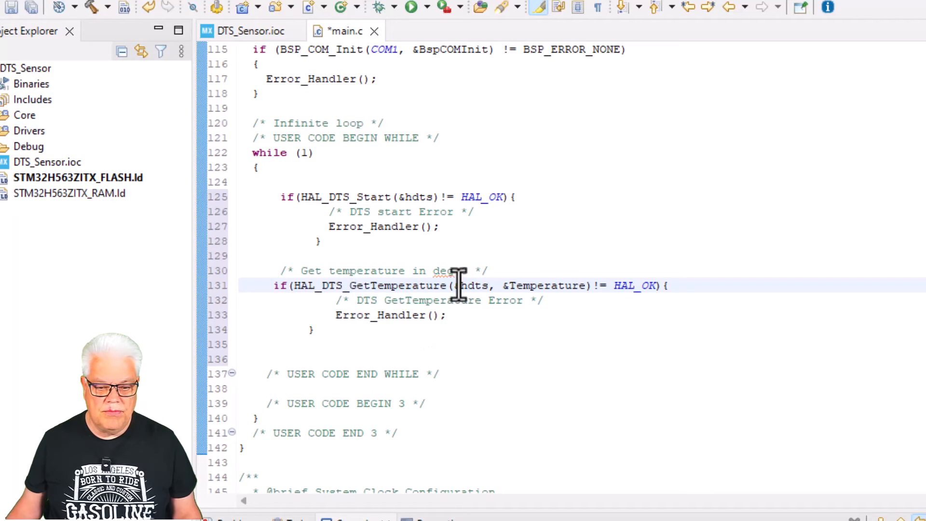
Step: Read the sensor into Temperature and add printf("Temp: %lu\r\n", Temperature); with blank lines below
double_click(475, 286)
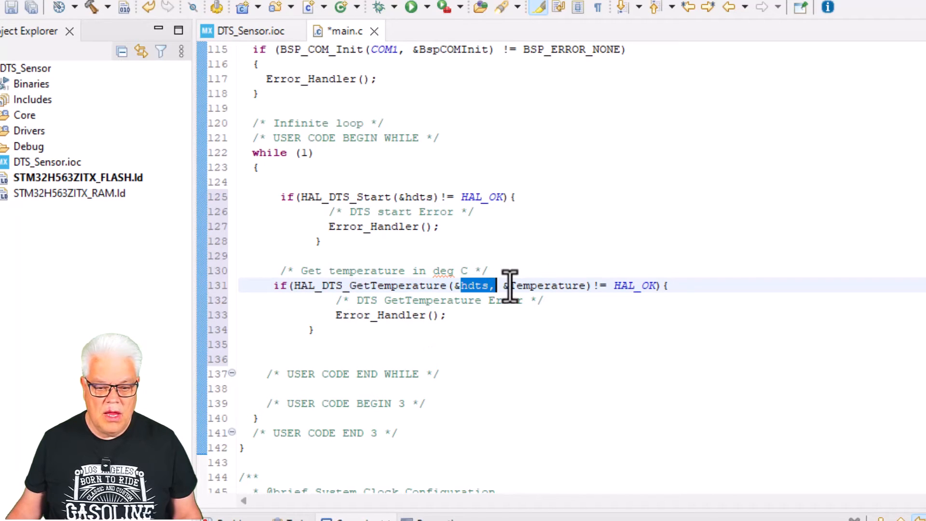
double_click(548, 285)
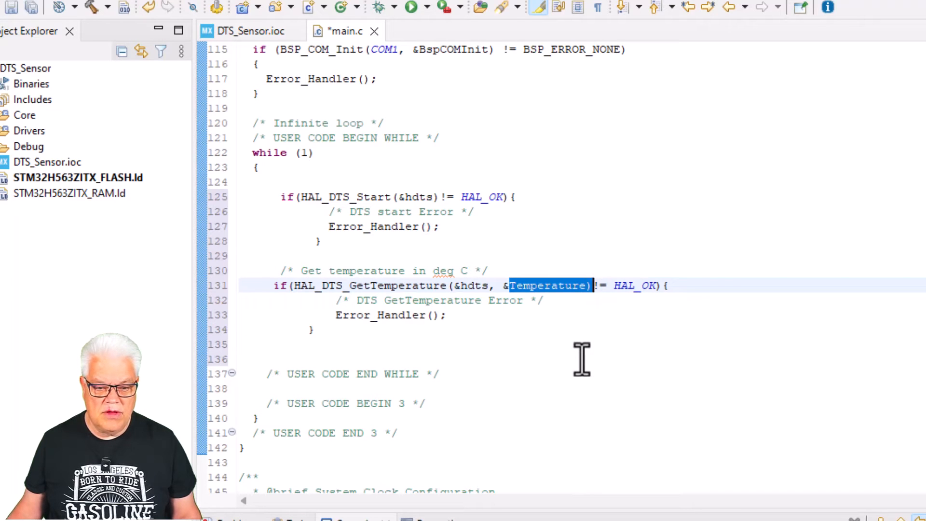
mouse_move(578, 286)
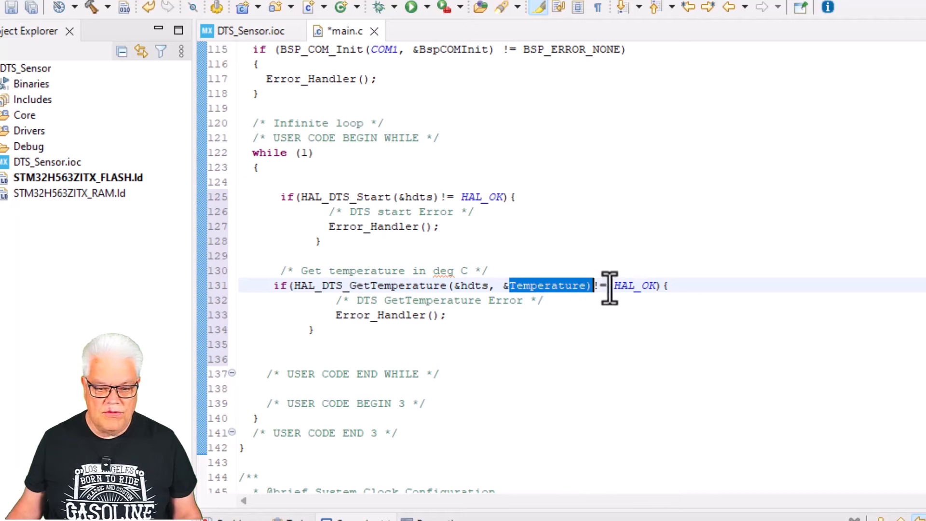
mouse_move(360, 314)
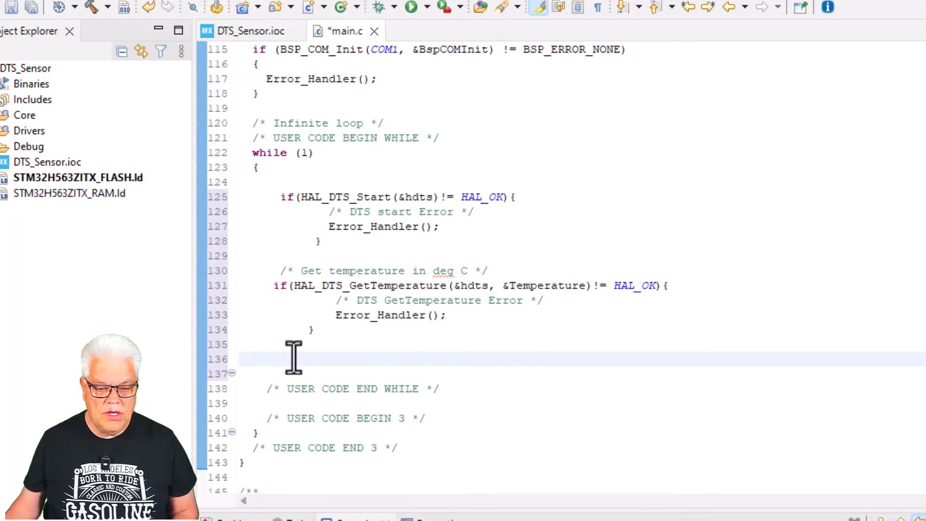
type("printf(\"Temp: %lu\\r\\n\", Temperature);")
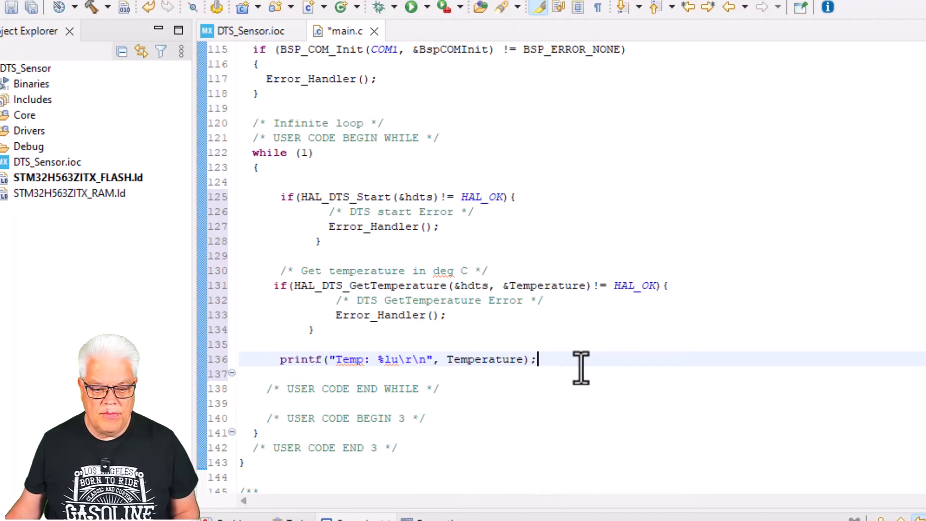
key("enter")
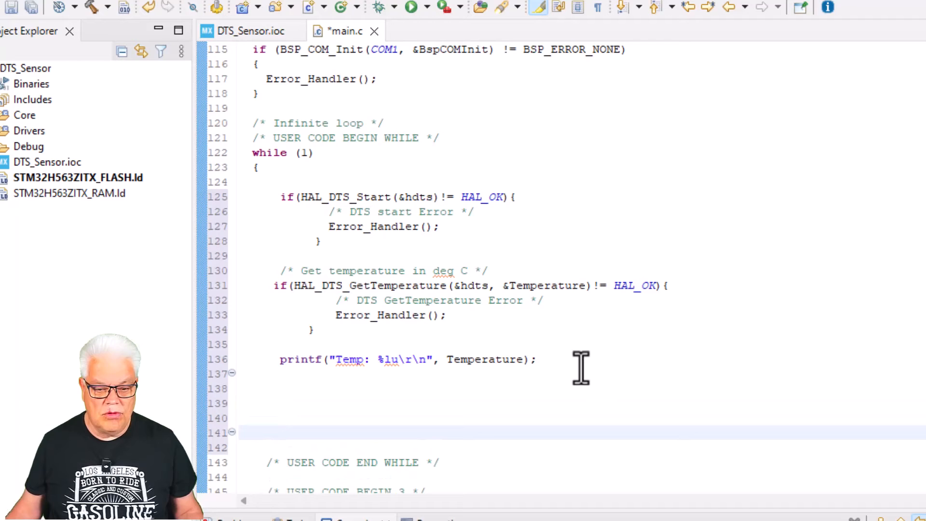
left_click(282, 431)
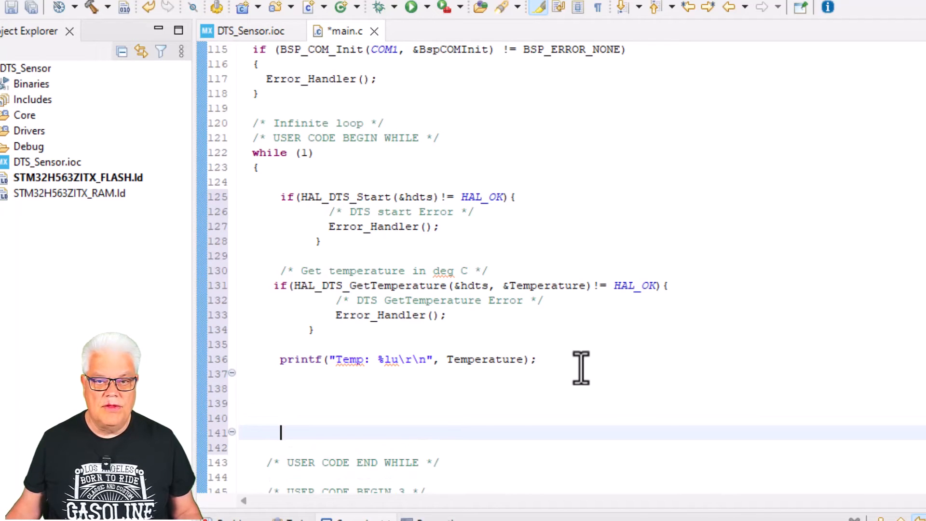
mouse_move(312, 360)
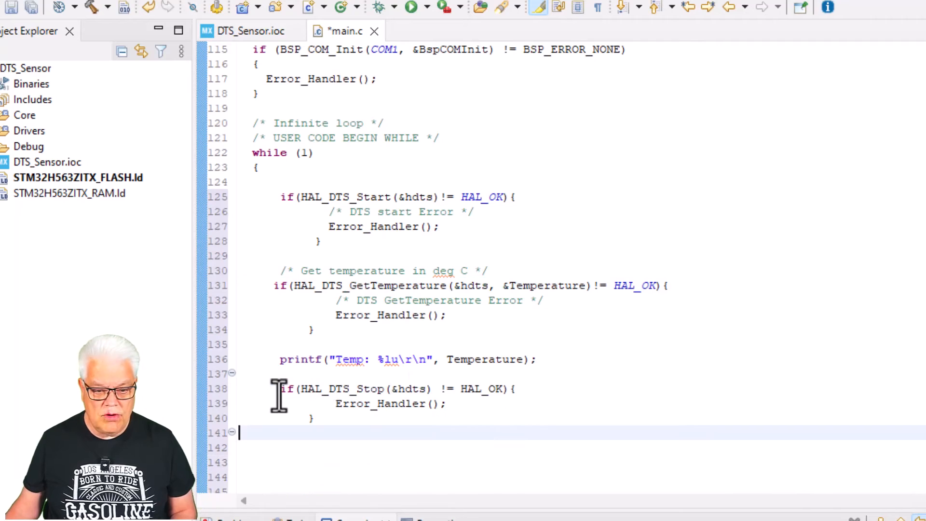
mouse_move(373, 389)
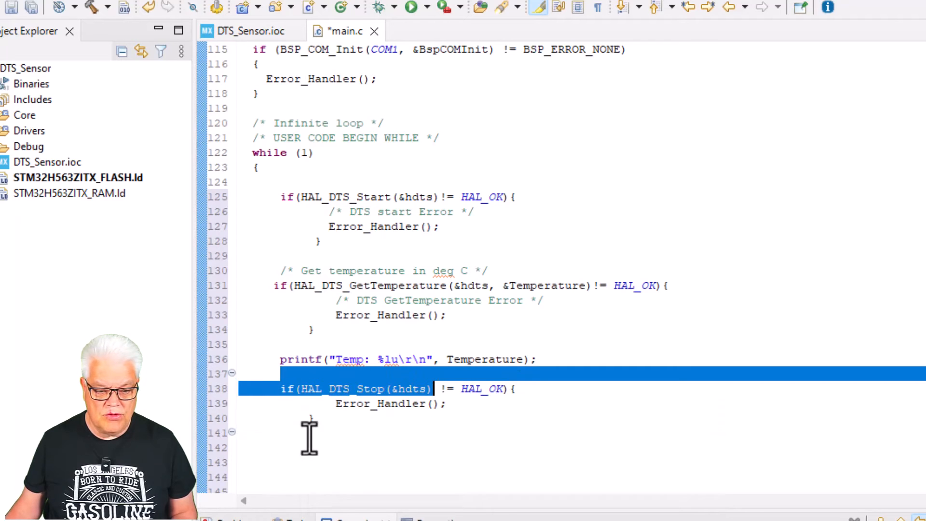
Step: Add HAL_Delay(1000); below the HAL_DTS_Stop error check
left_click(281, 446)
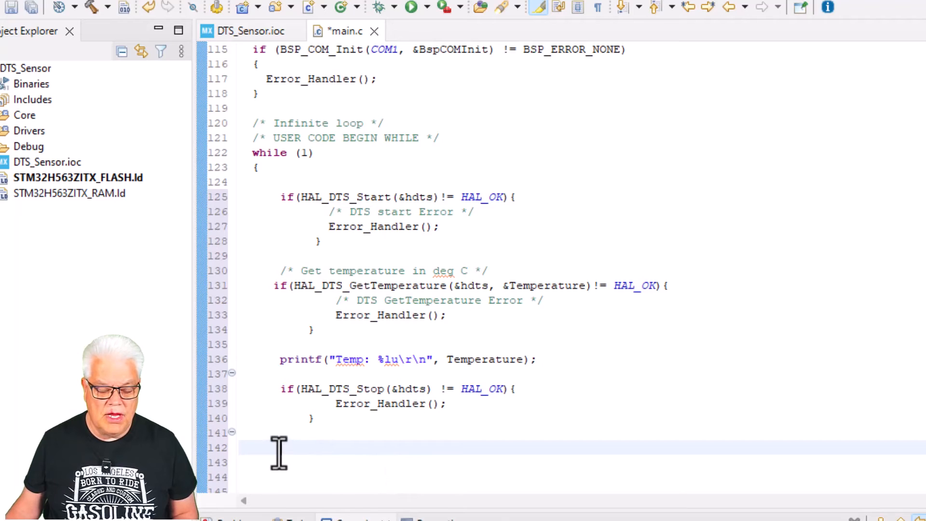
type("HAL_Delay(1000);")
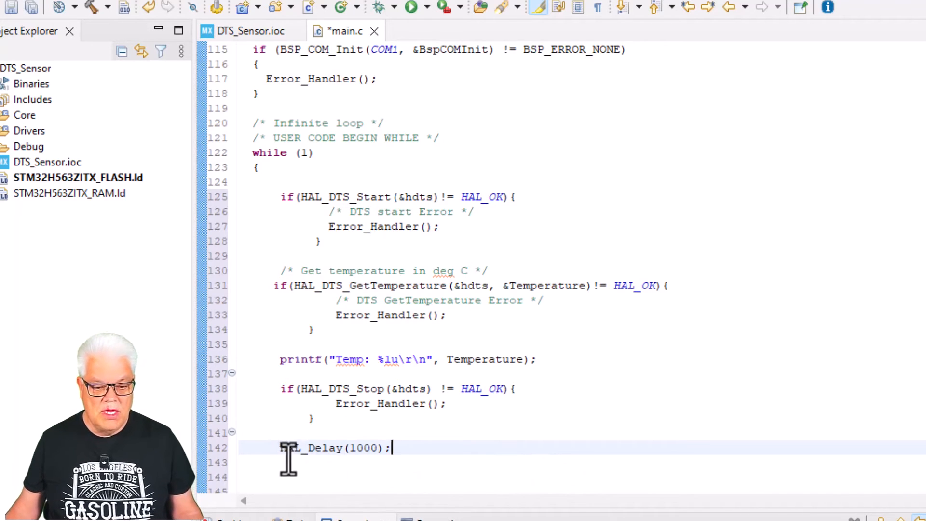
mouse_move(372, 448)
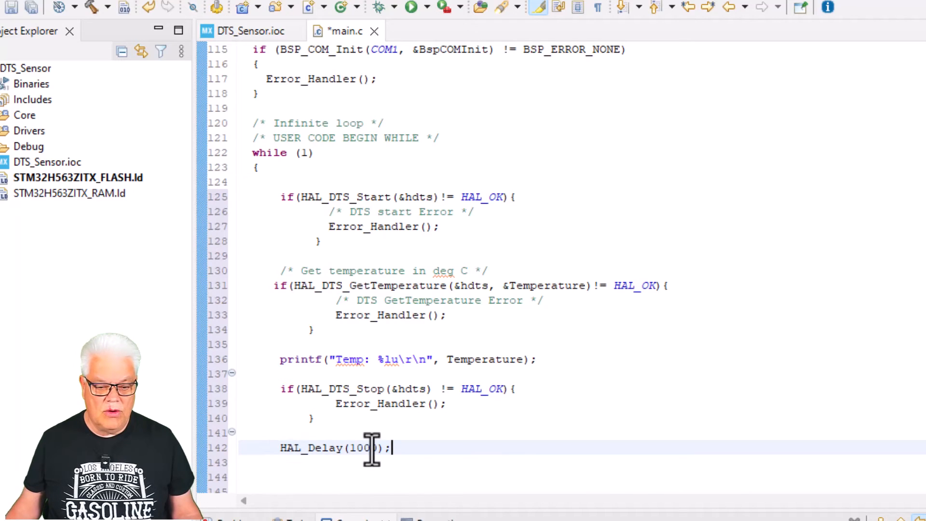
mouse_move(399, 446)
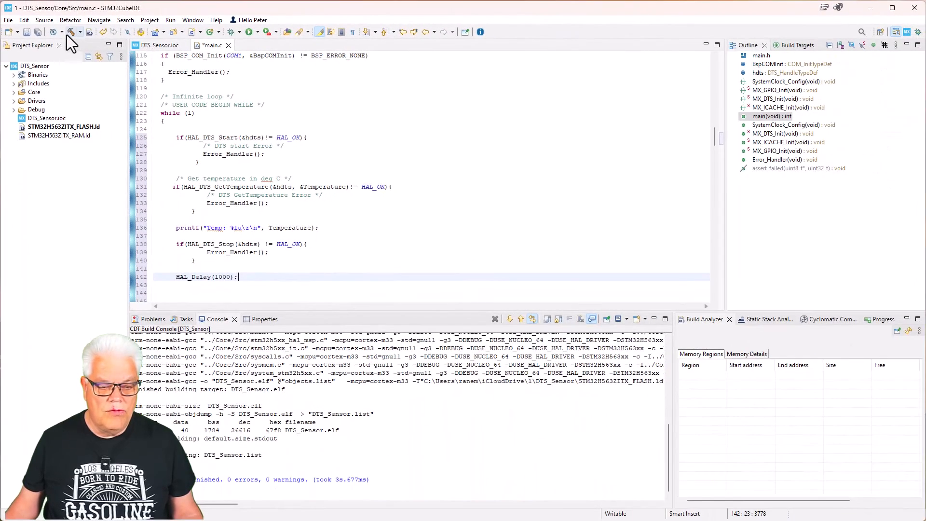
Step: Build, then declare uint32_t Temperature; in the USER CODE PV section to fix the undeclared error
left_click(73, 32)
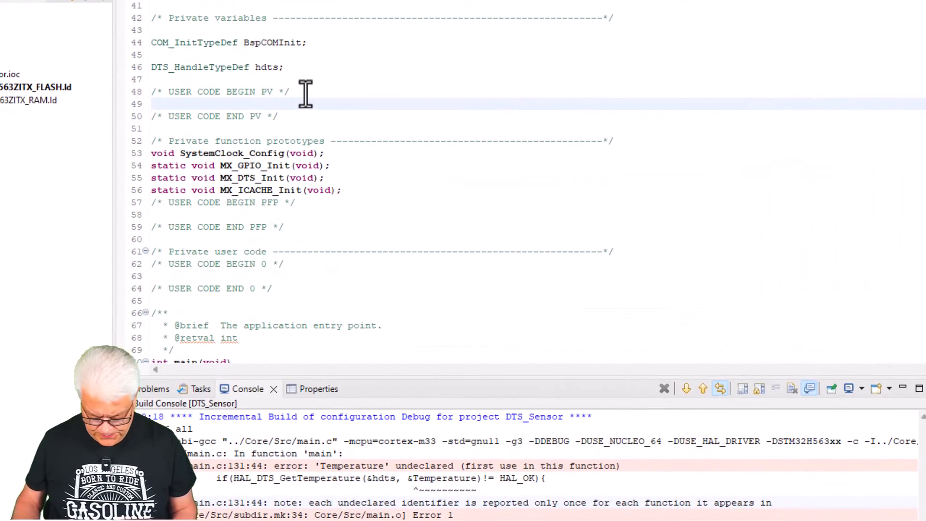
type("uint")
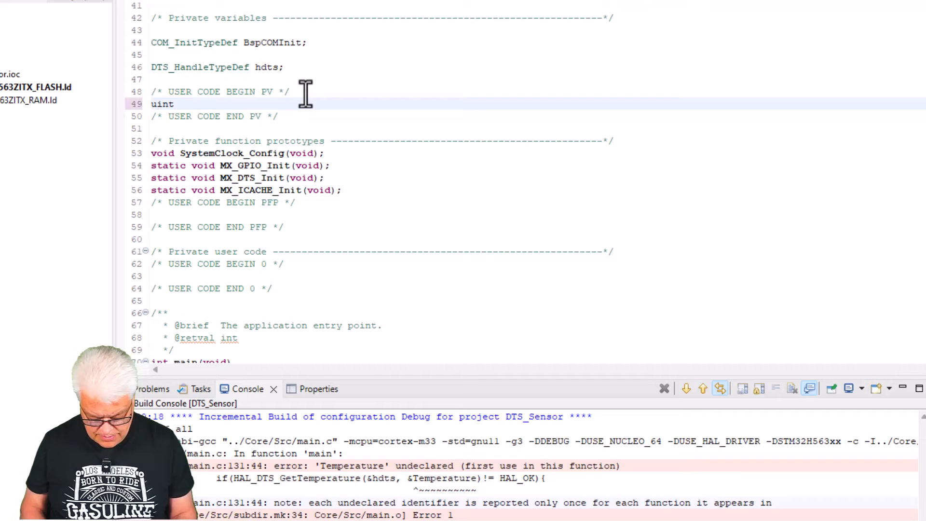
type("32_t")
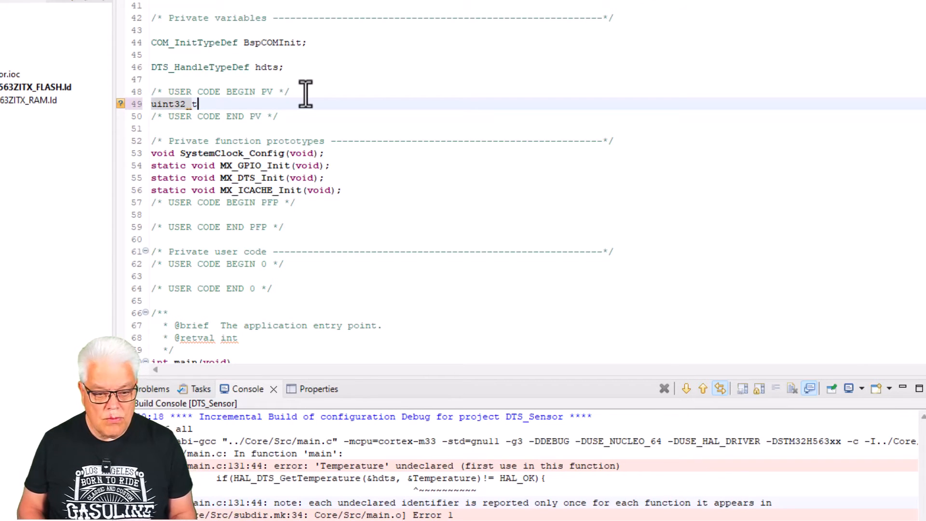
type("Temperature")
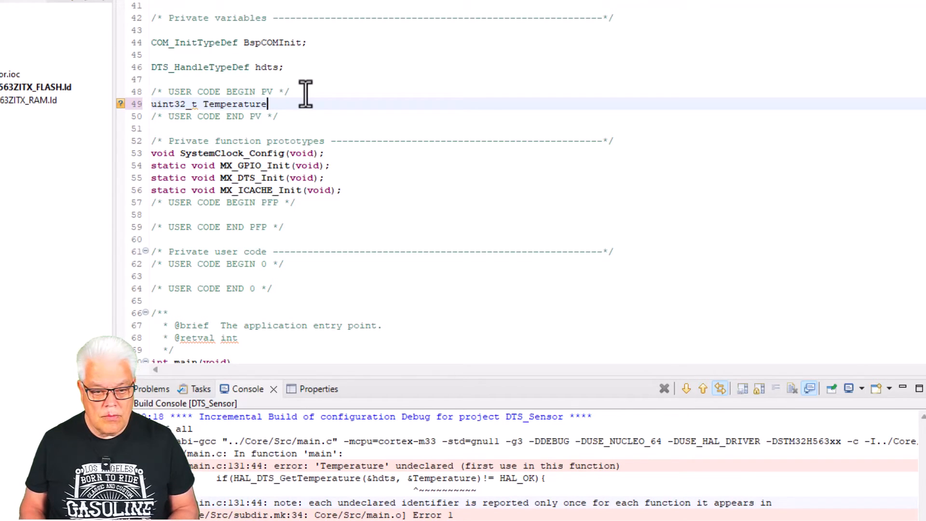
type(";;")
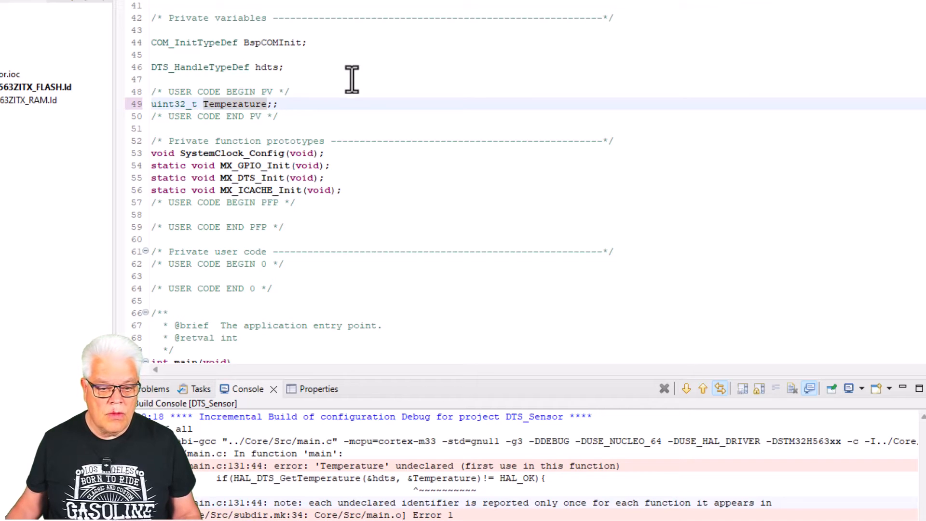
double_click(235, 104)
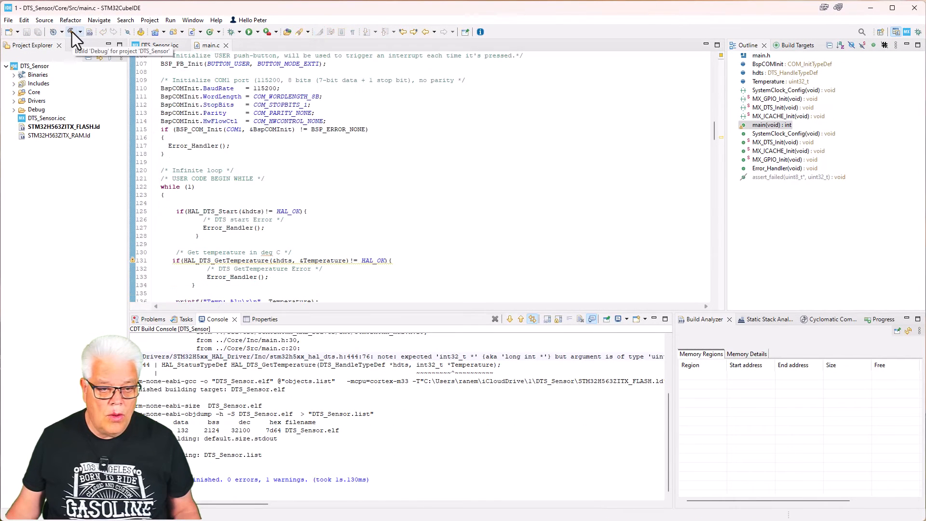
Step: Rebuild DTS_Sensor, dismiss the 'Unable To Launch' error, and reach the Debug Configurations editor
left_click(70, 32)
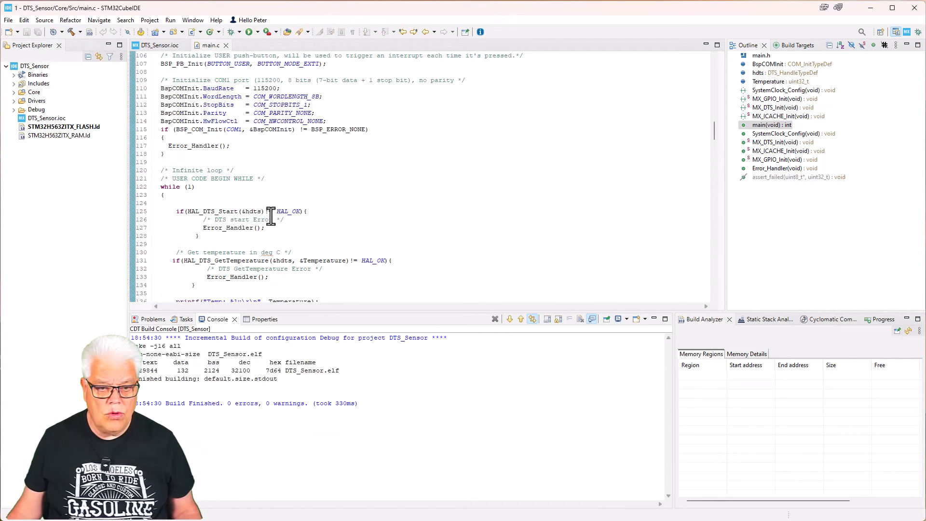
left_click(246, 32)
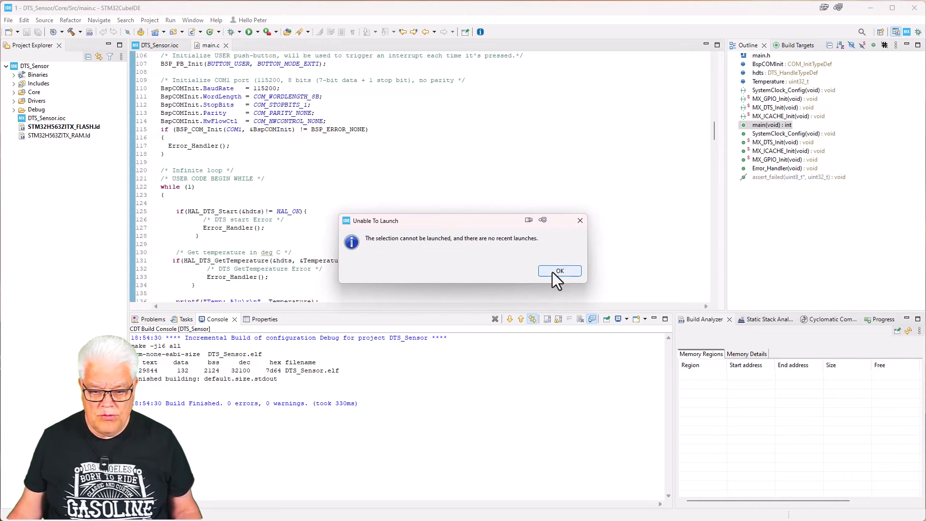
left_click(560, 270)
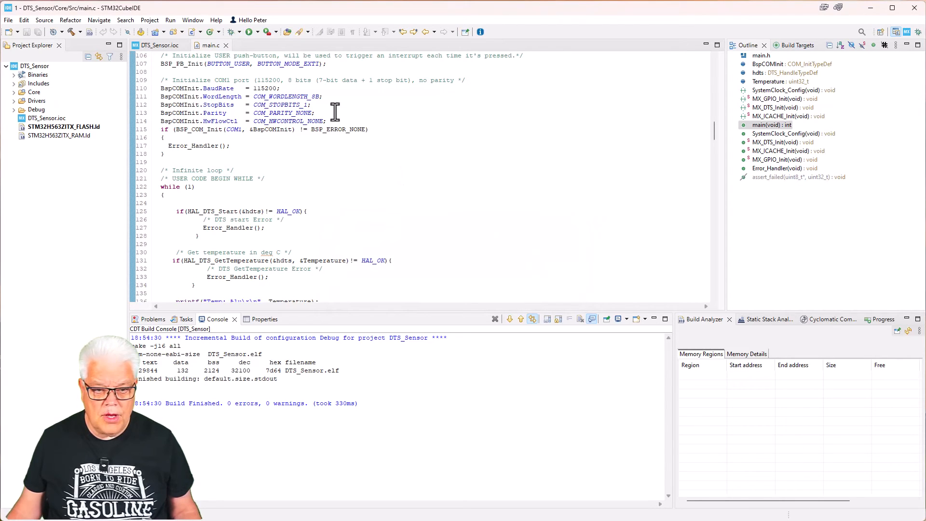
left_click(254, 32)
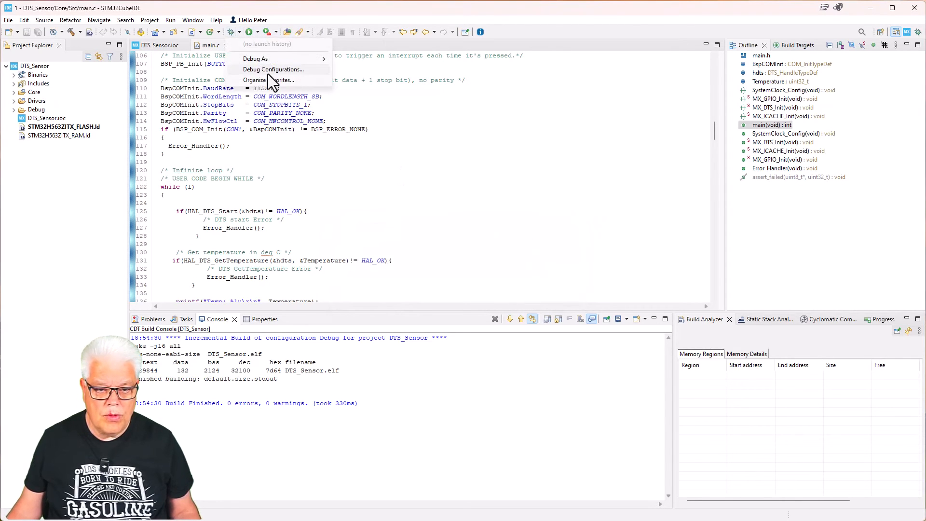
left_click(272, 69)
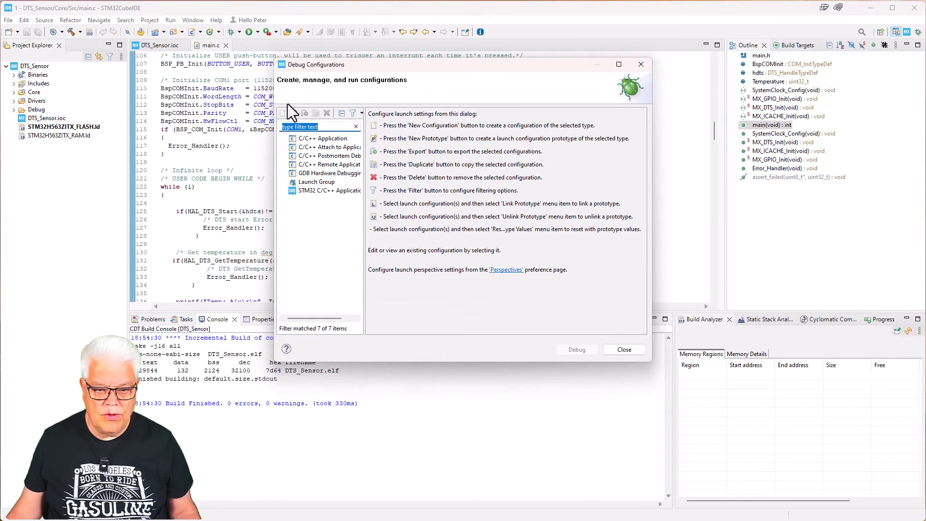
Step: Create a DTS_Sensor STM32 C/C++ Application config bound to the ST-LINK S/N and start debugging
left_click(330, 190)
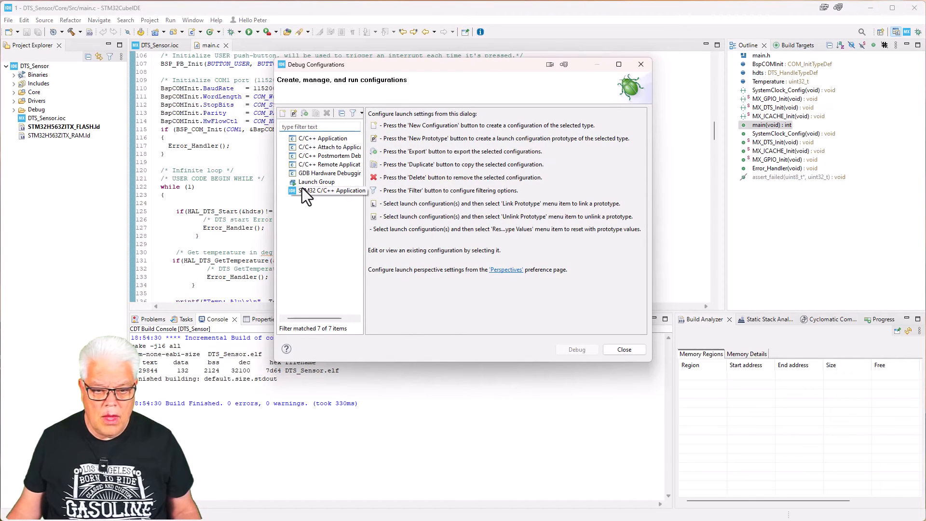
left_click(331, 190)
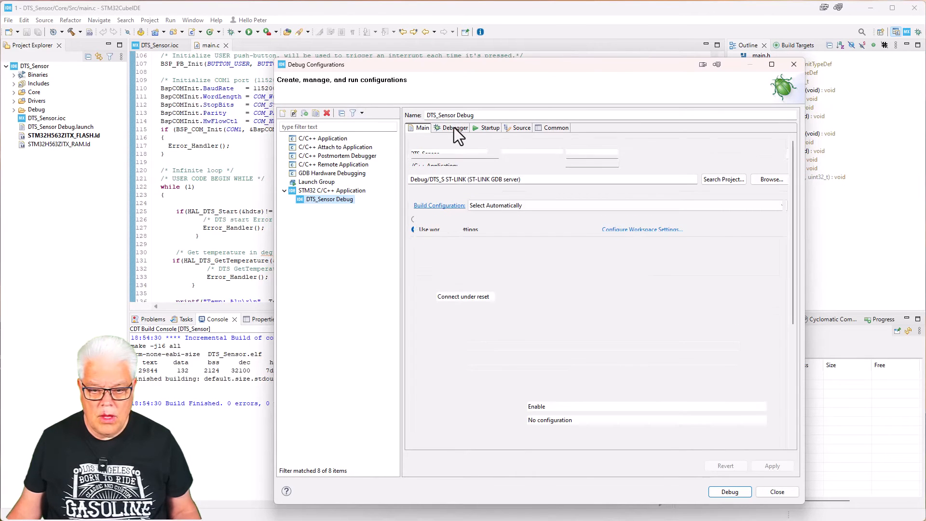
left_click(454, 127)
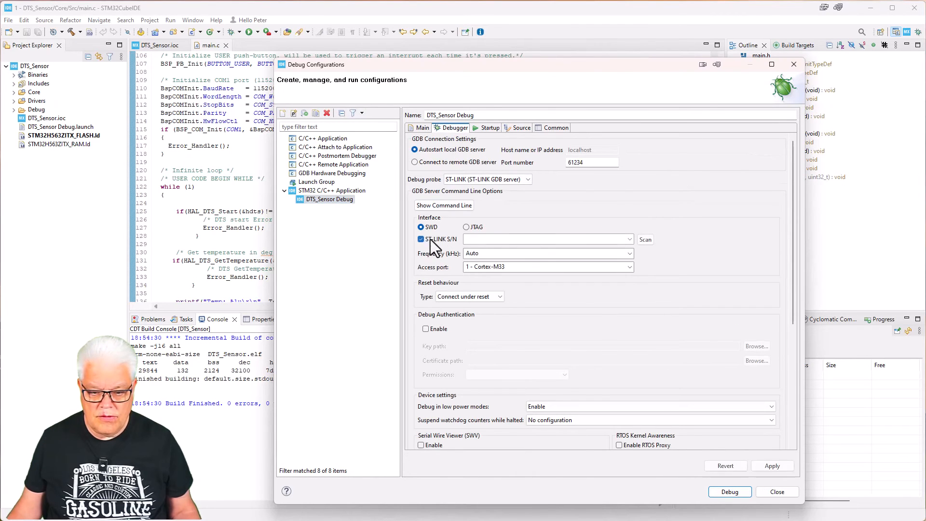
left_click(646, 239)
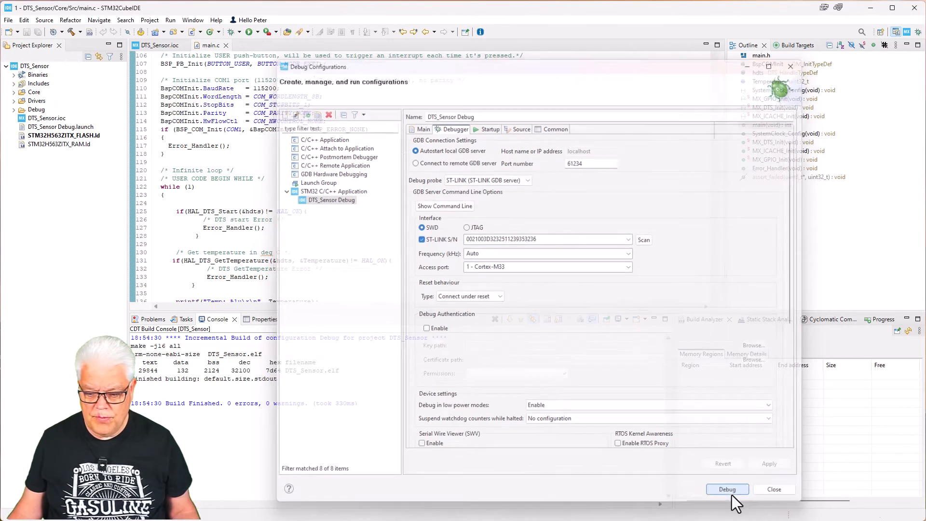
left_click(727, 489)
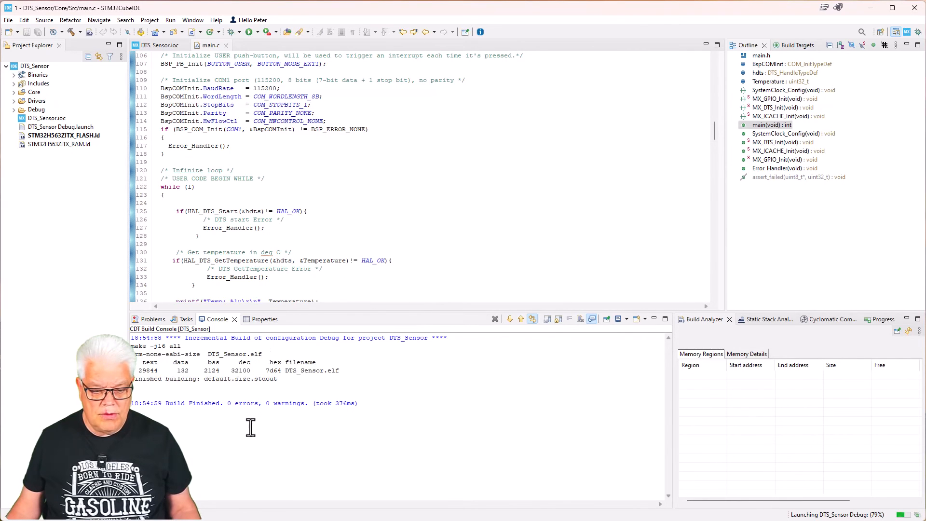
left_click(241, 32)
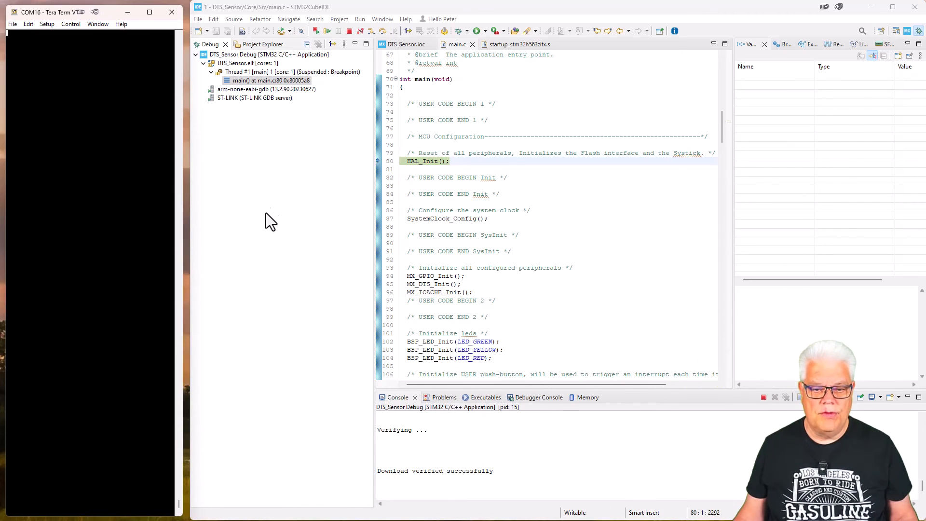
Step: Resume execution from the breakpoint at main so the first temperature reading prints
left_click(327, 31)
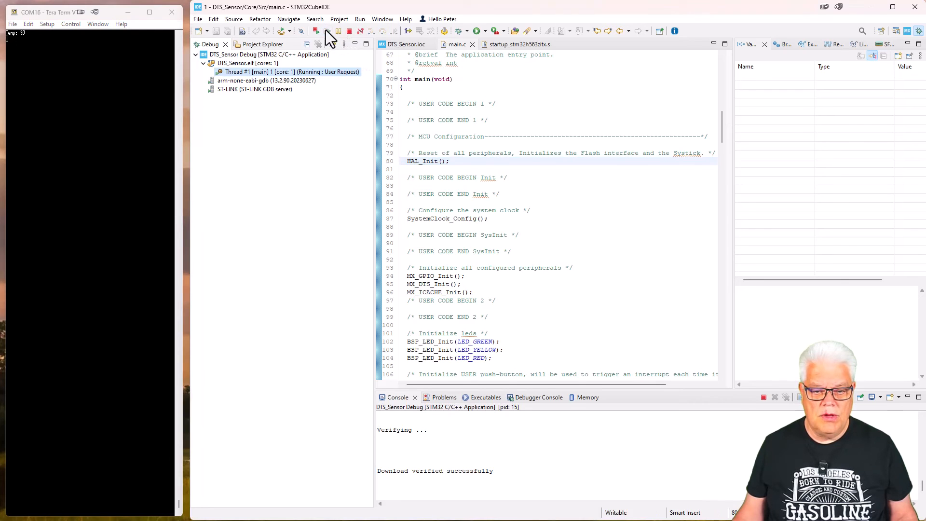